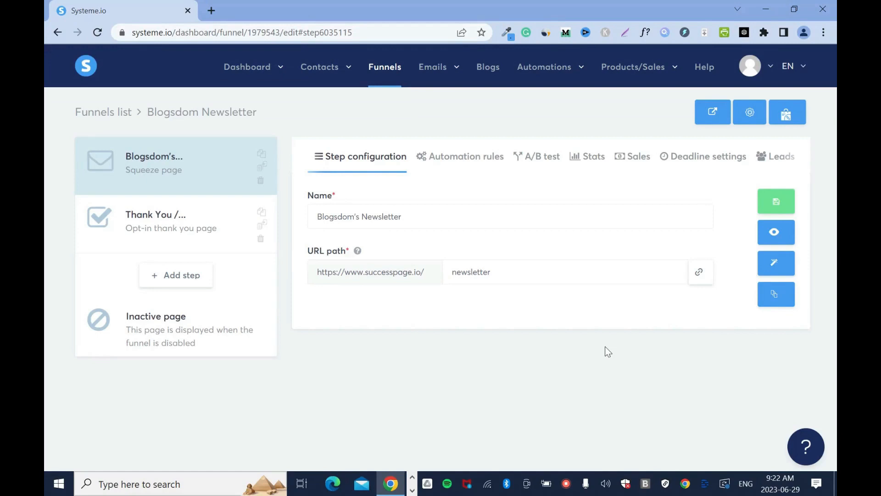
{"action": "mouse_move", "coordinate": [495, 372]}
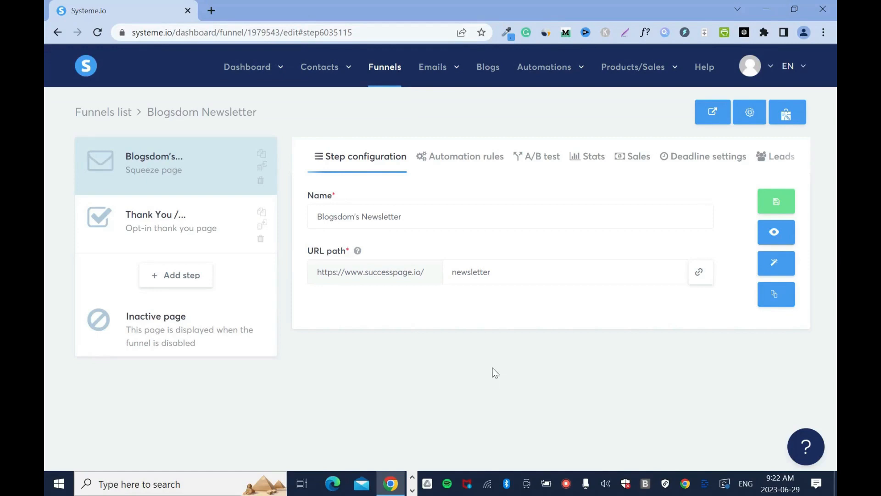
- Go to the Contacts list showing all 18 contacts
{"action": "left_click", "coordinate": [320, 66]}
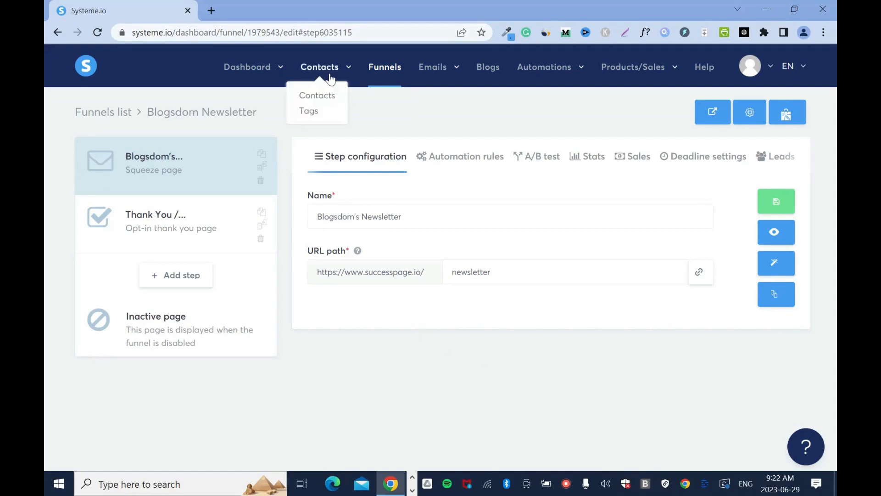
{"action": "mouse_move", "coordinate": [317, 96]}
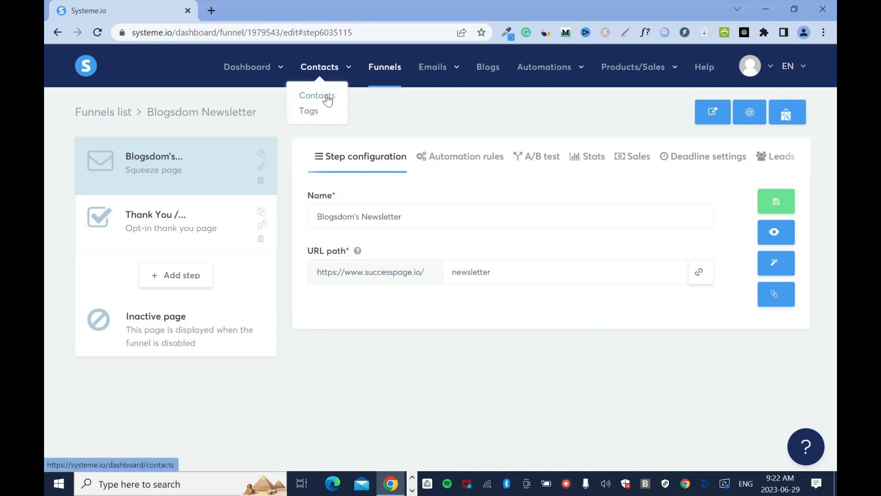
{"action": "left_click", "coordinate": [316, 96]}
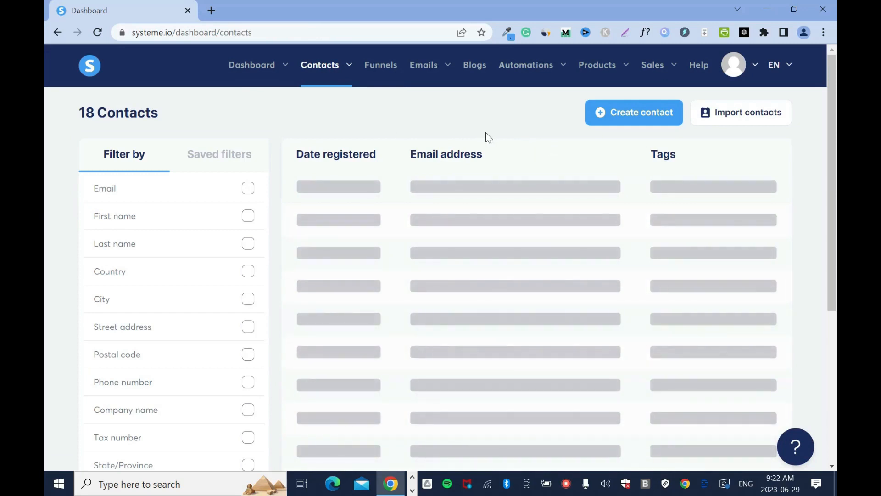
{"action": "mouse_move", "coordinate": [738, 140]}
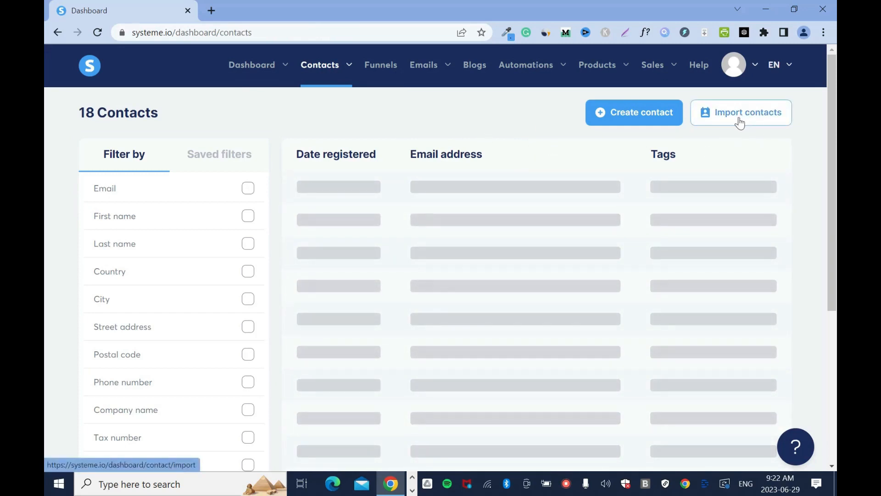
- Start a new contact import from the Contacts page
{"action": "left_click", "coordinate": [740, 112]}
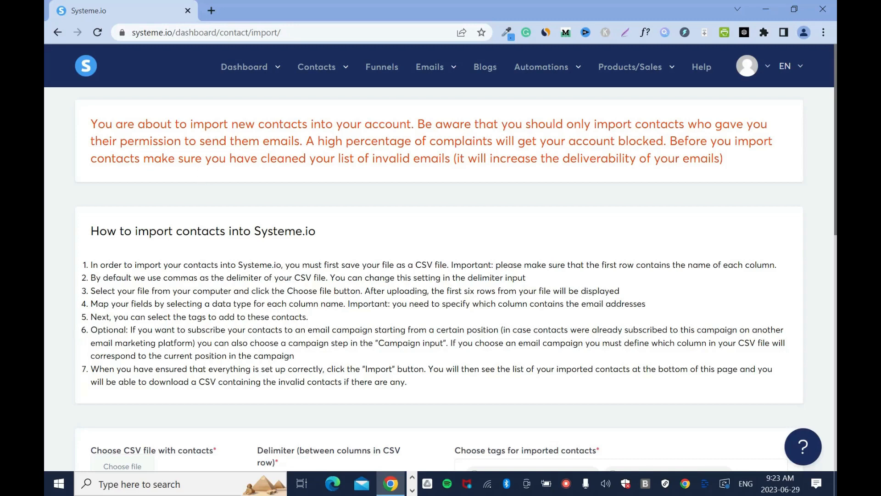
{"action": "mouse_move", "coordinate": [458, 189]}
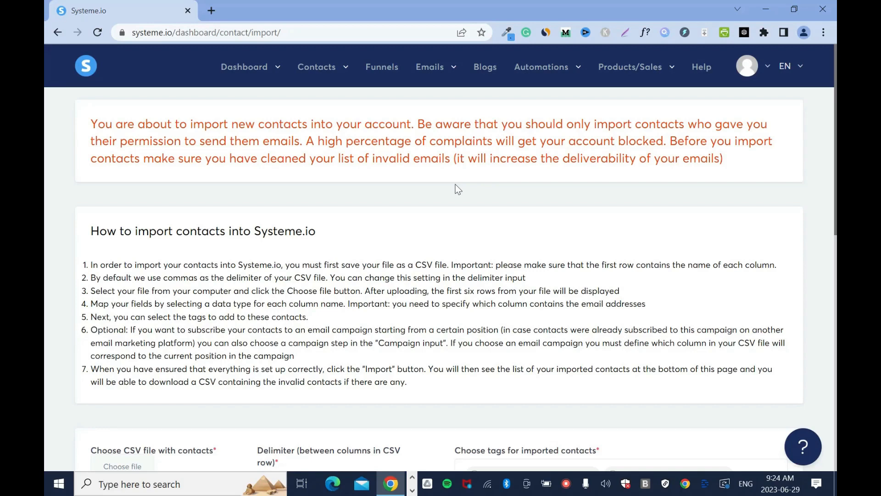
{"action": "mouse_move", "coordinate": [457, 188]}
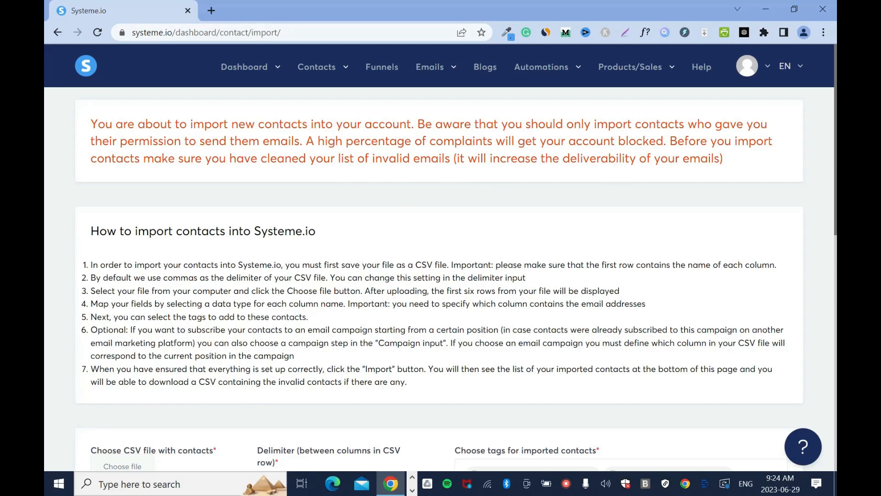
{"action": "mouse_move", "coordinate": [581, 188]}
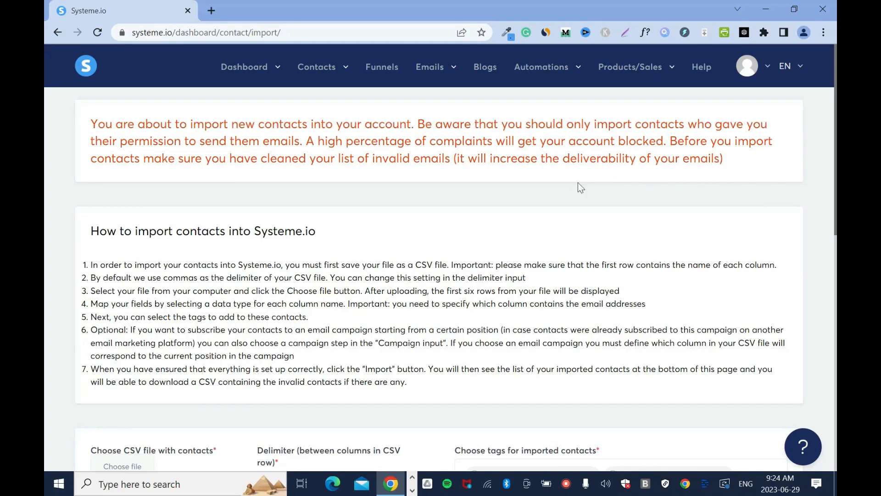
- Reach the CSV import form and begin choosing a contacts file
{"action": "scroll", "scroll_direction": "down", "scroll_amount": 3}
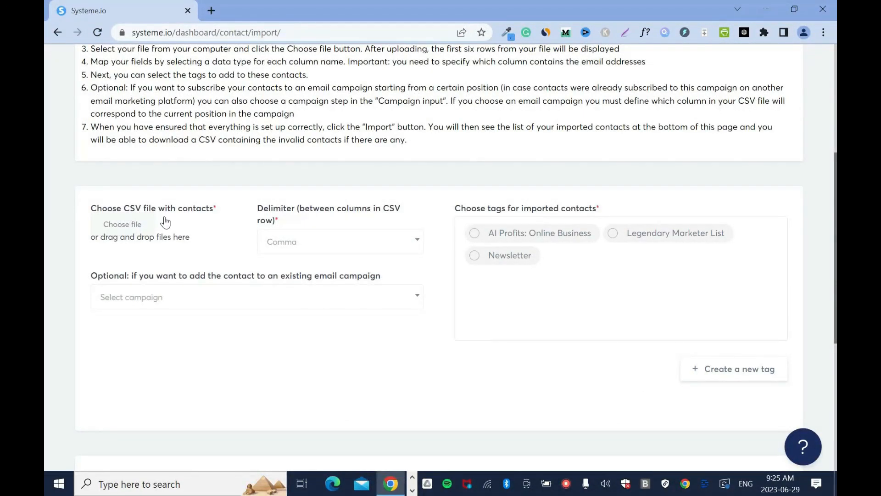
{"action": "mouse_move", "coordinate": [160, 218]}
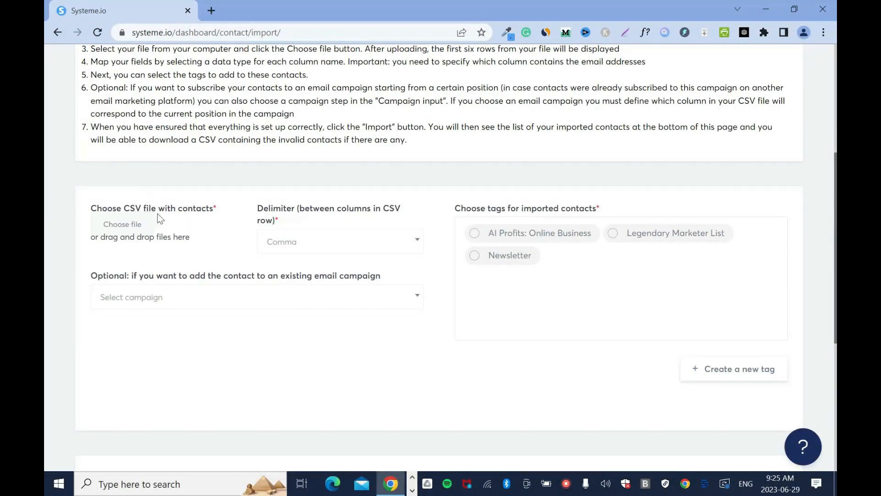
{"action": "mouse_move", "coordinate": [136, 197]}
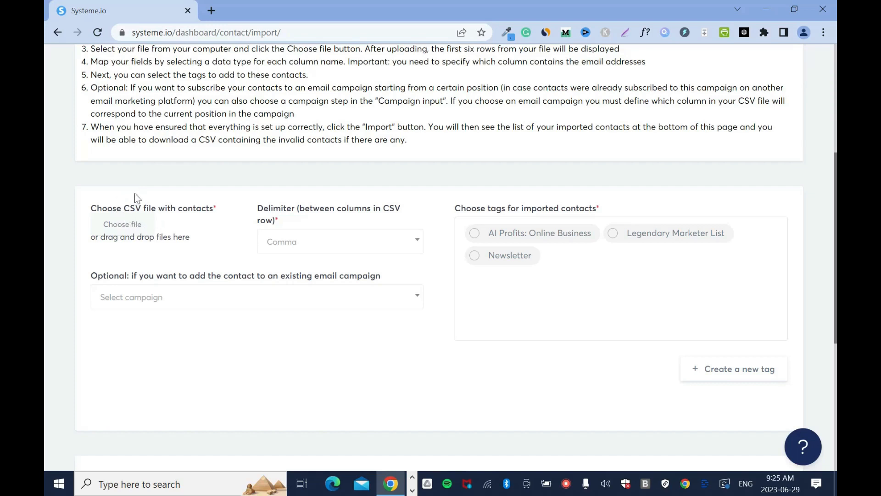
{"action": "mouse_move", "coordinate": [142, 240]}
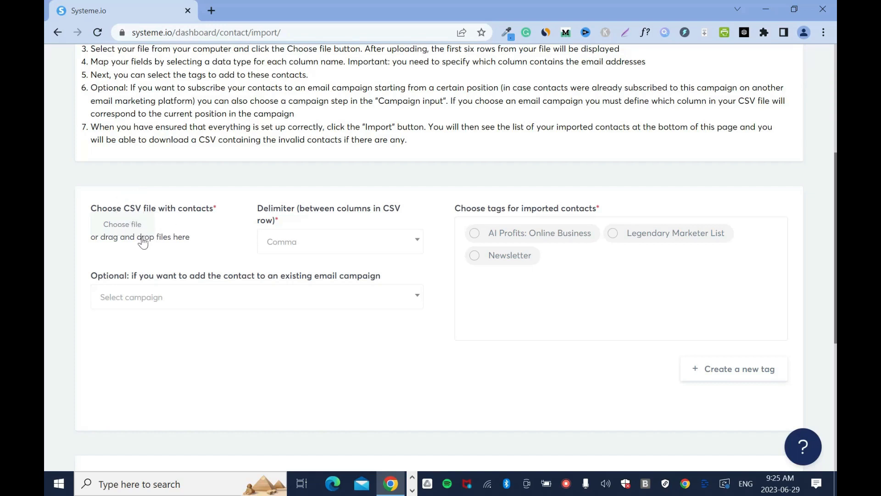
{"action": "mouse_move", "coordinate": [135, 233]}
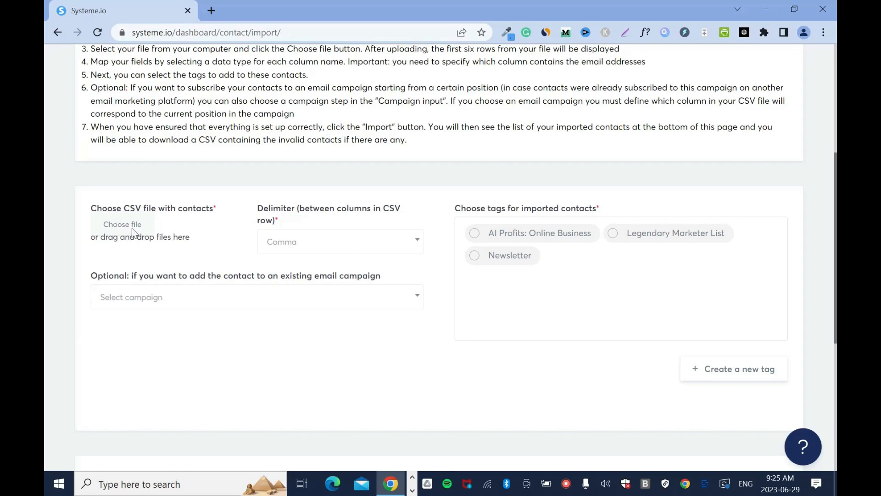
{"action": "left_click", "coordinate": [121, 223]}
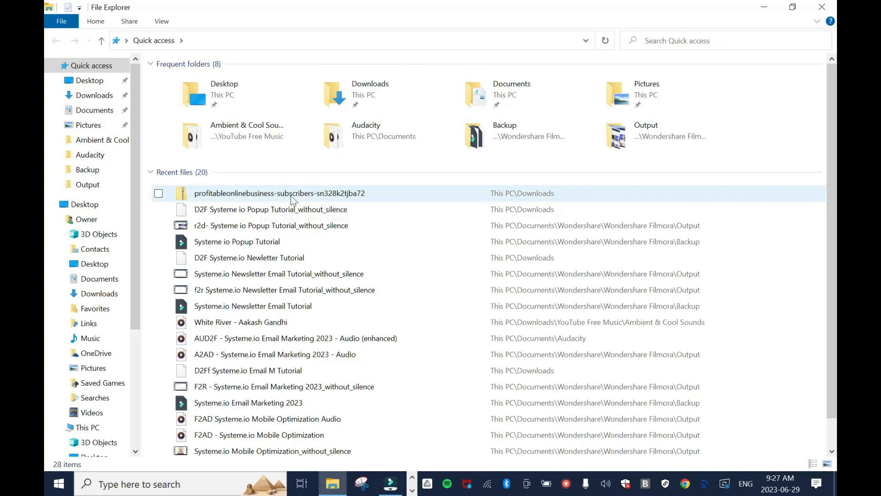
{"action": "mouse_move", "coordinate": [280, 193]}
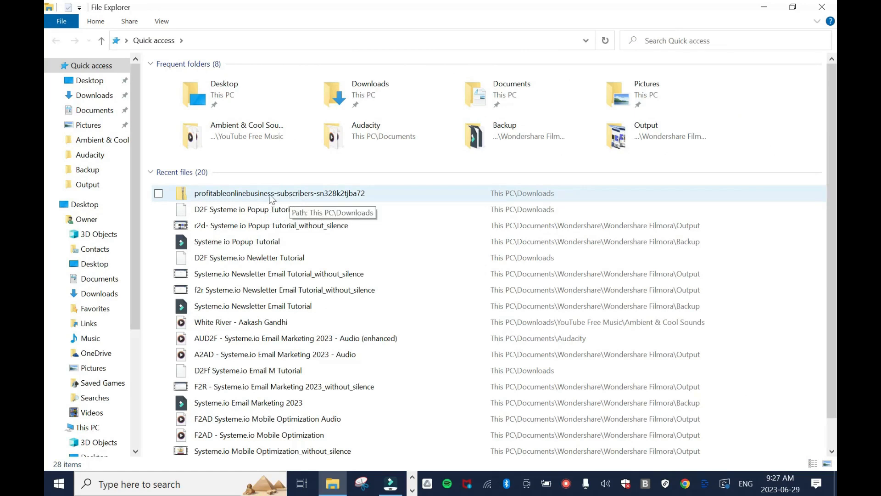
- Copy part-1 CSV from the zipped subscribers export to the desktop, back in Chrome
{"action": "double_click", "coordinate": [278, 193]}
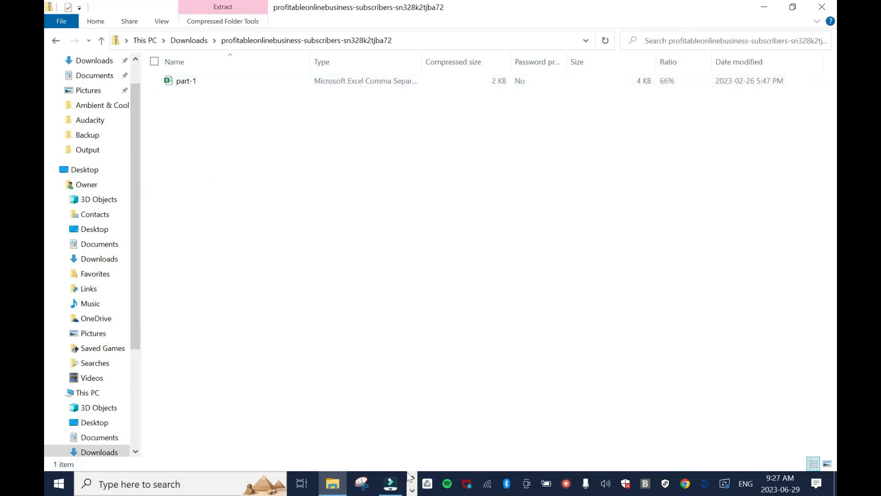
{"action": "left_click", "coordinate": [186, 80]}
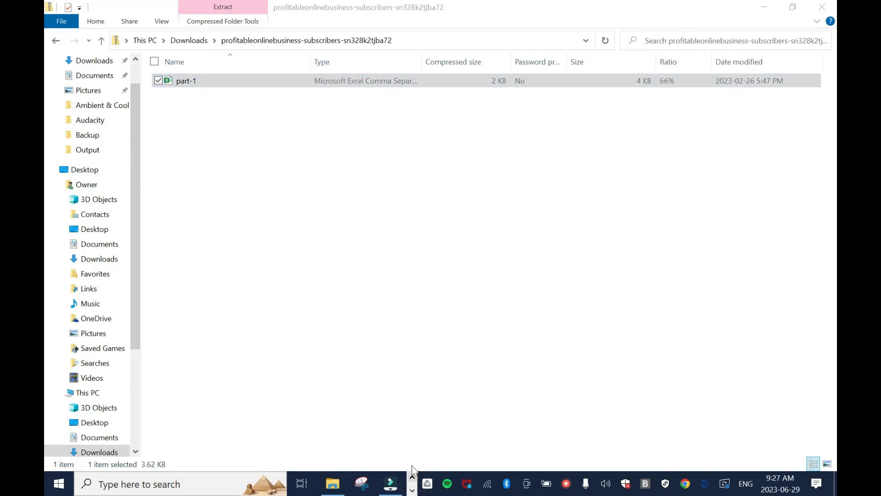
{"action": "mouse_move", "coordinate": [291, 83]}
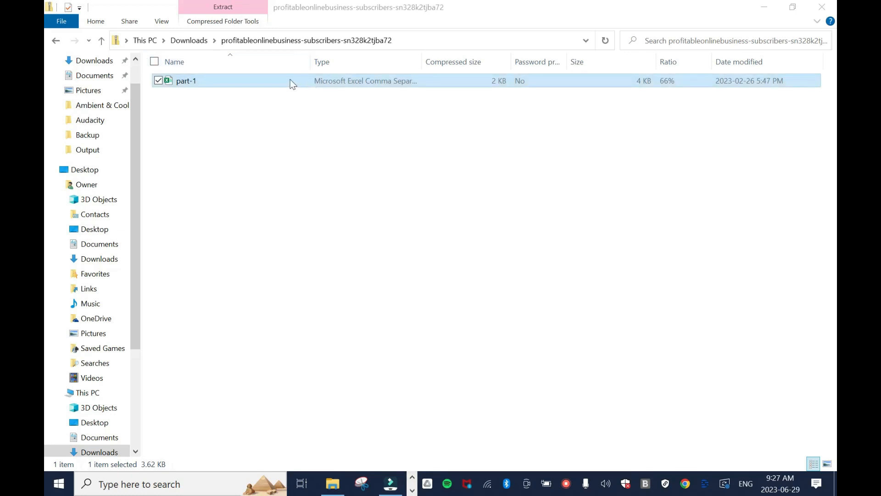
{"action": "right_click", "coordinate": [186, 81]}
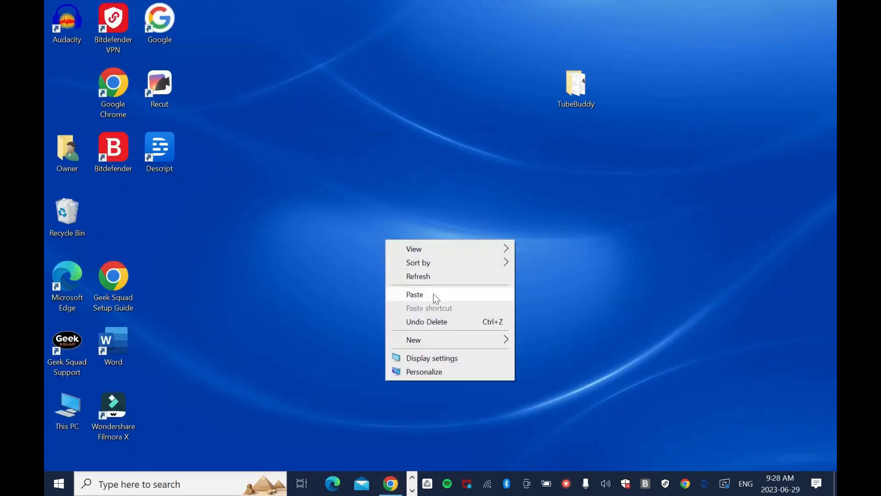
{"action": "left_click", "coordinate": [415, 294]}
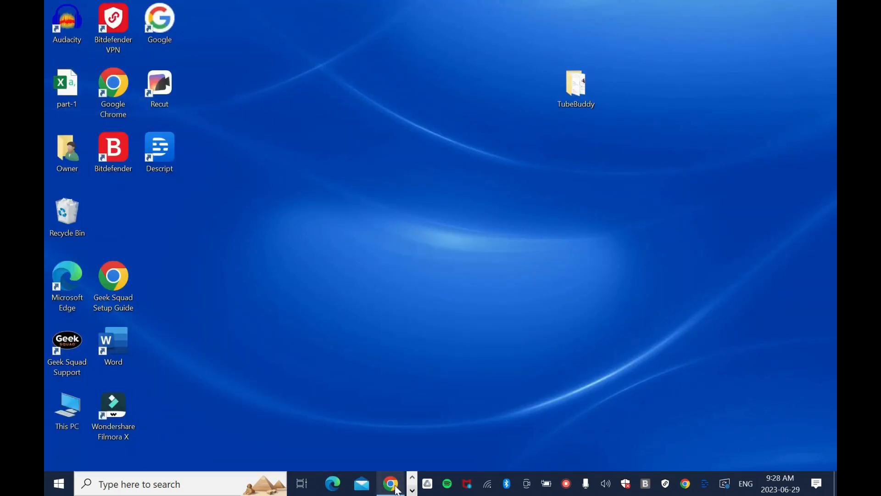
{"action": "left_click", "coordinate": [391, 483]}
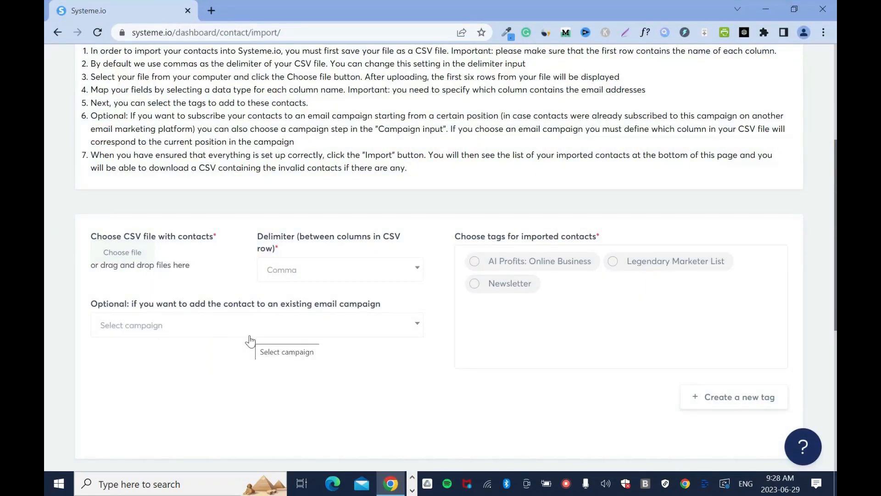
{"action": "mouse_move", "coordinate": [122, 252]}
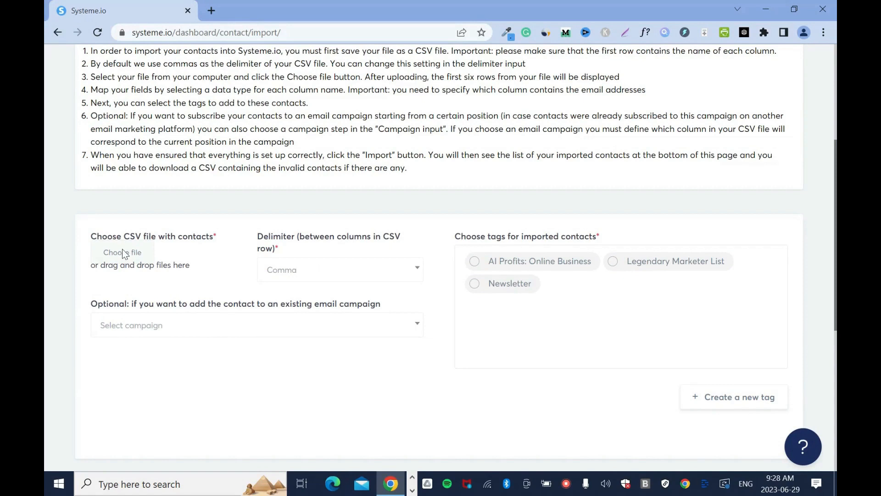
- Upload part-1.csv from the Desktop into the import form
{"action": "left_click", "coordinate": [122, 252]}
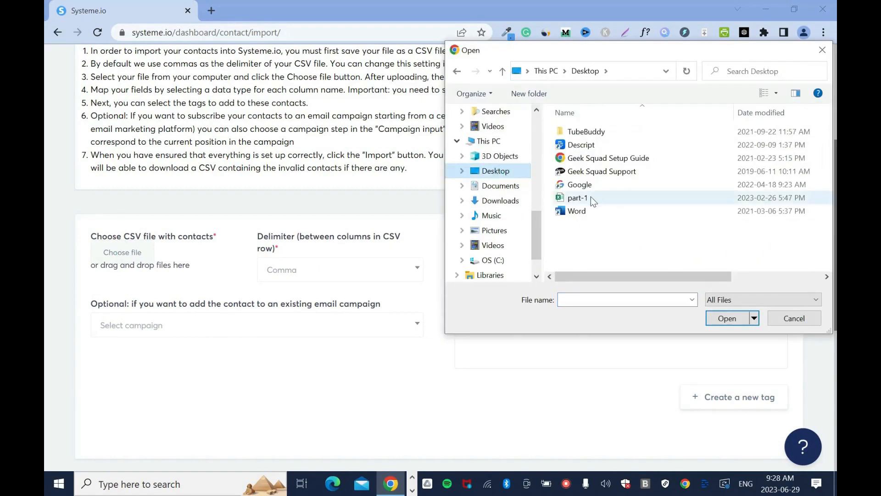
{"action": "mouse_move", "coordinate": [578, 198]}
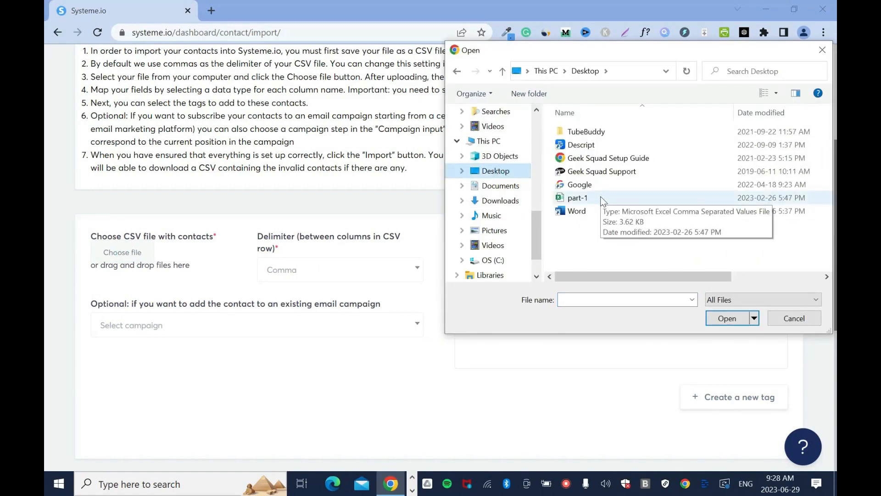
{"action": "left_click", "coordinate": [577, 198]}
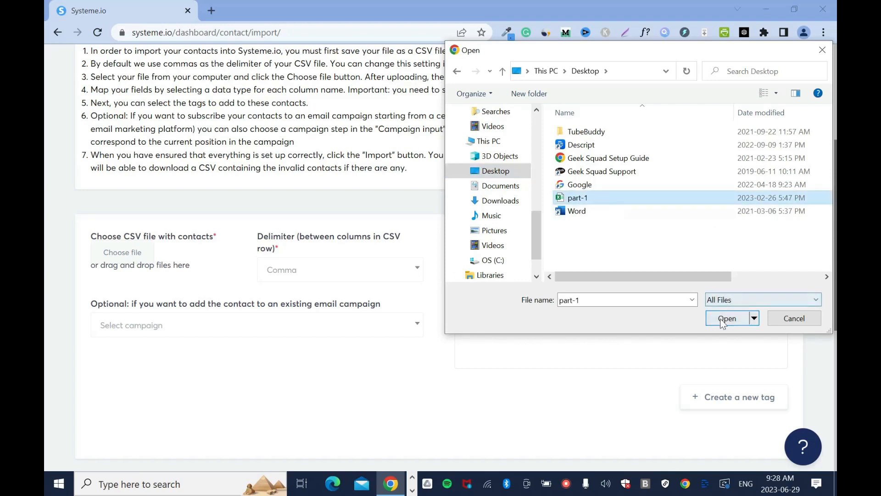
{"action": "left_click", "coordinate": [727, 318]}
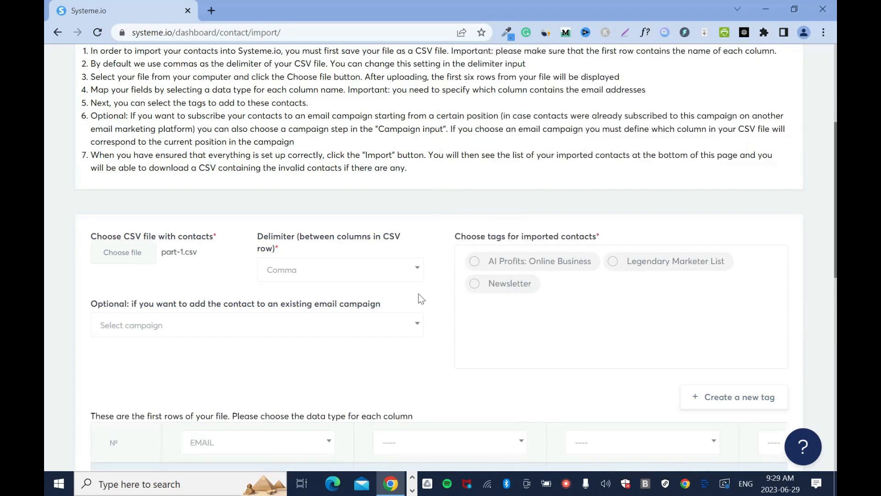
- Set the import delimiter to Comma
{"action": "left_click", "coordinate": [339, 269]}
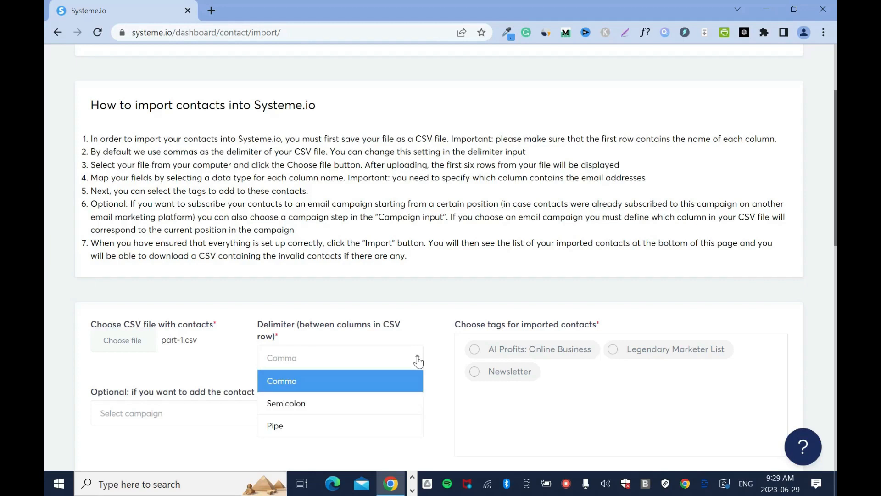
{"action": "left_click", "coordinate": [281, 381]}
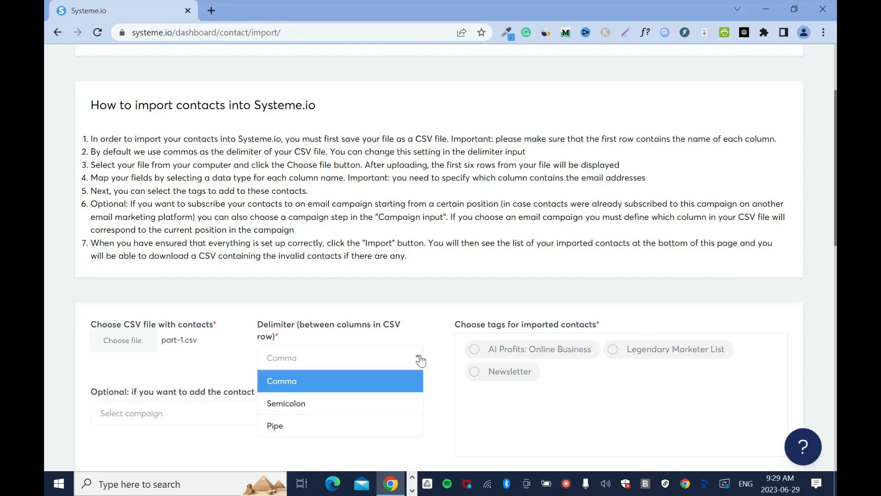
{"action": "mouse_move", "coordinate": [418, 388]}
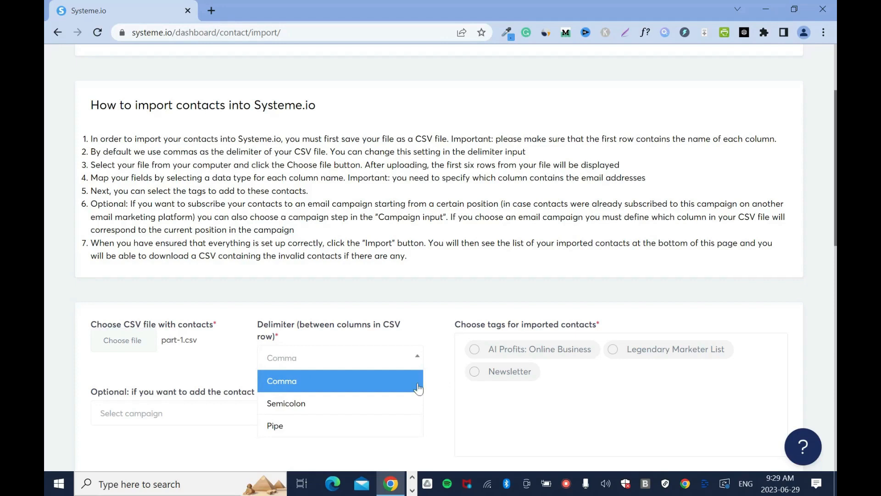
{"action": "left_click", "coordinate": [281, 380]}
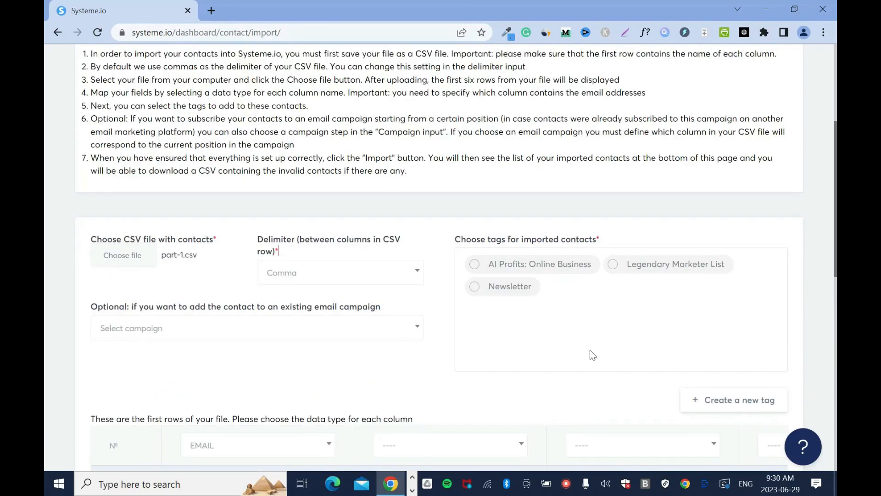
{"action": "mouse_move", "coordinate": [427, 358]}
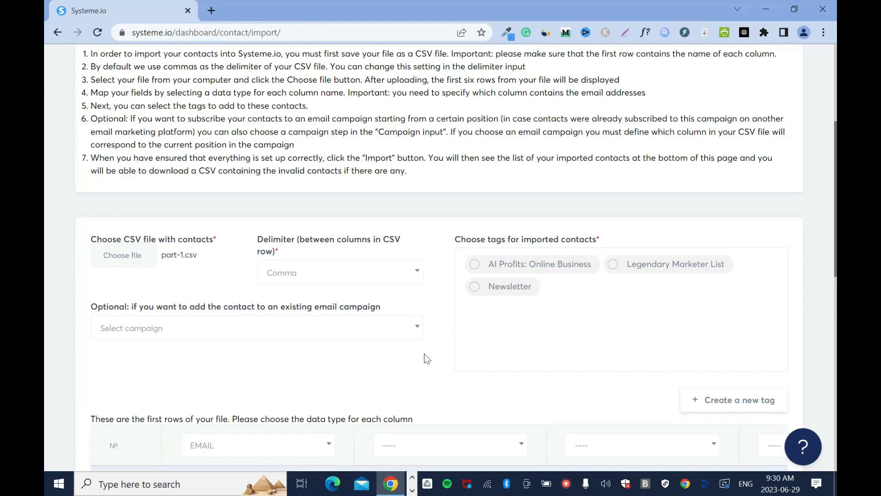
{"action": "mouse_move", "coordinate": [522, 361]}
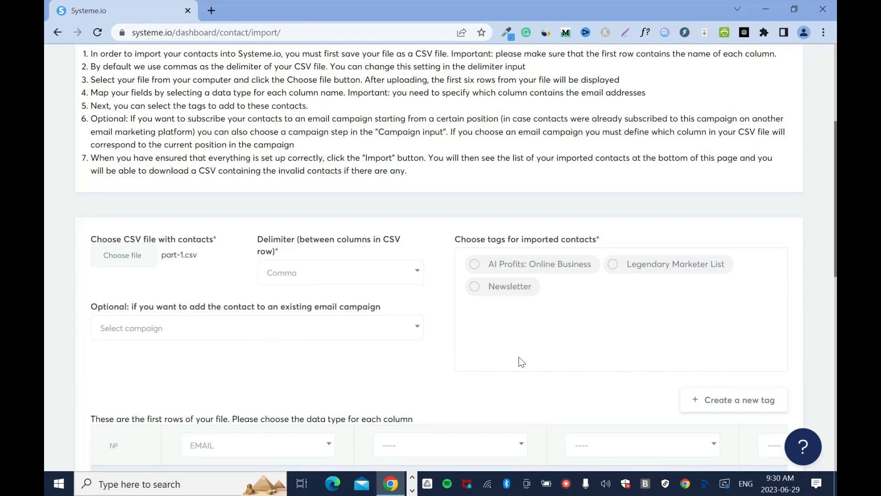
{"action": "mouse_move", "coordinate": [516, 298]}
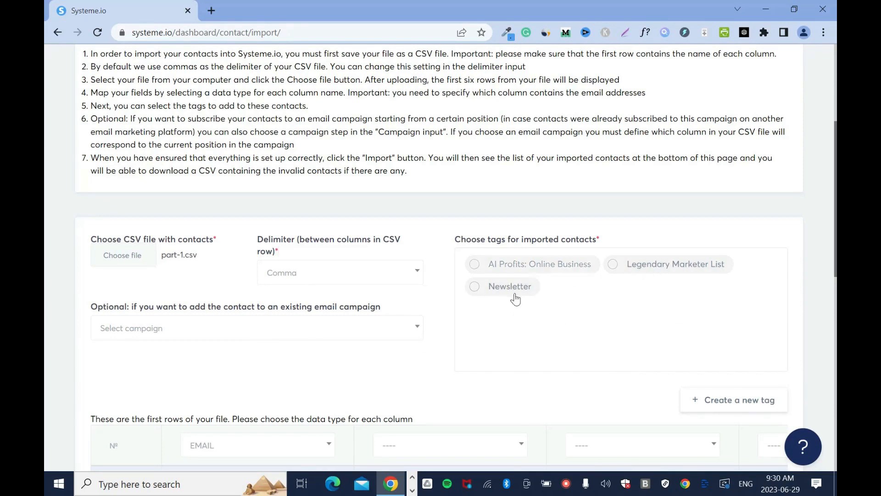
{"action": "mouse_move", "coordinate": [632, 325]}
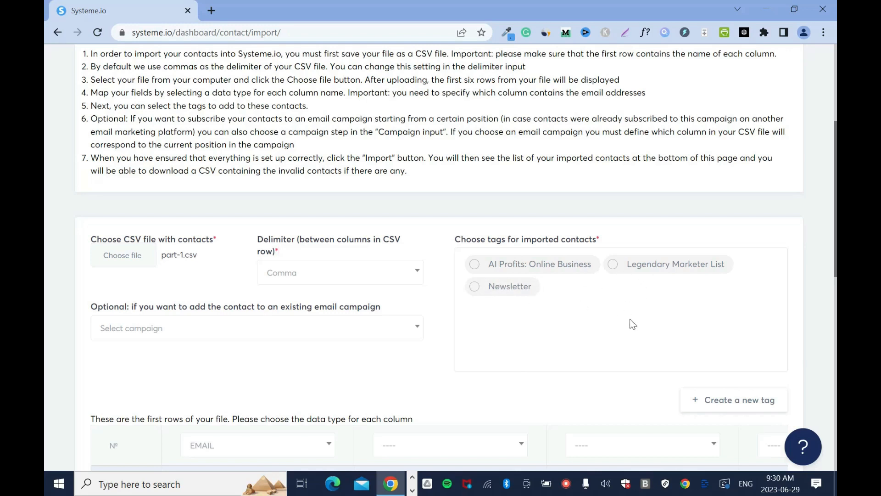
{"action": "left_click", "coordinate": [611, 263]}
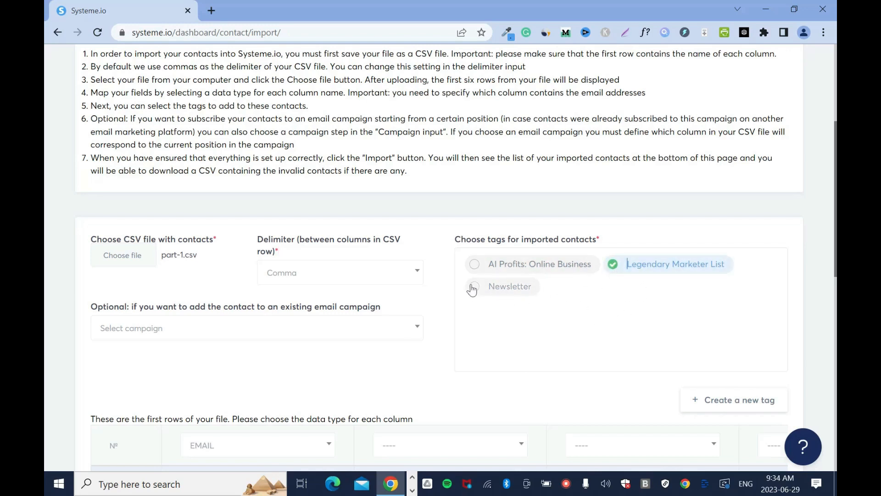
{"action": "left_click", "coordinate": [474, 286]}
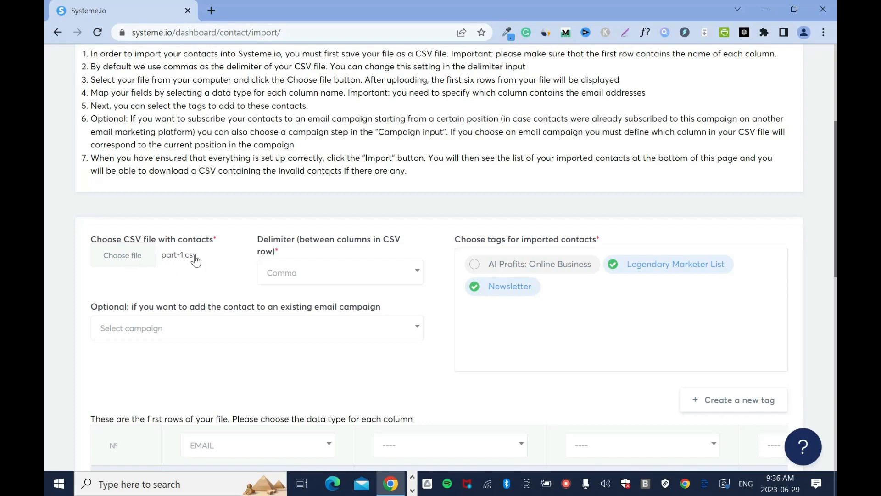
{"action": "mouse_move", "coordinate": [700, 328]}
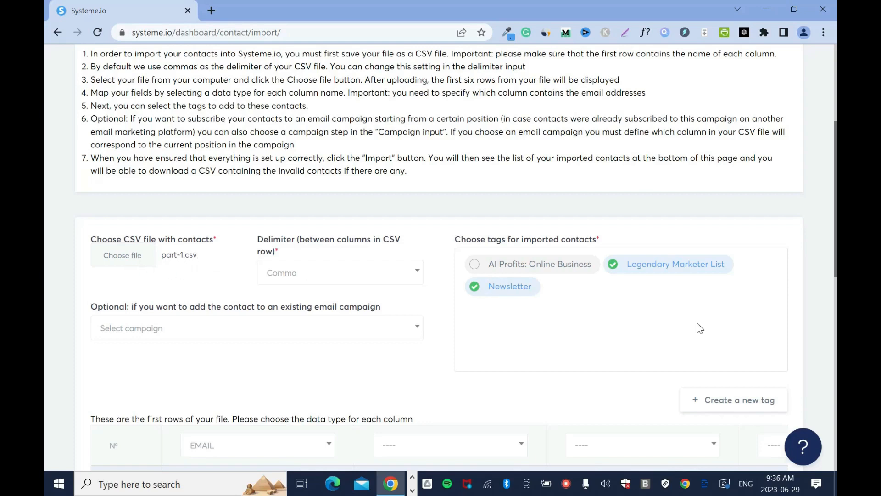
{"action": "mouse_move", "coordinate": [645, 315]}
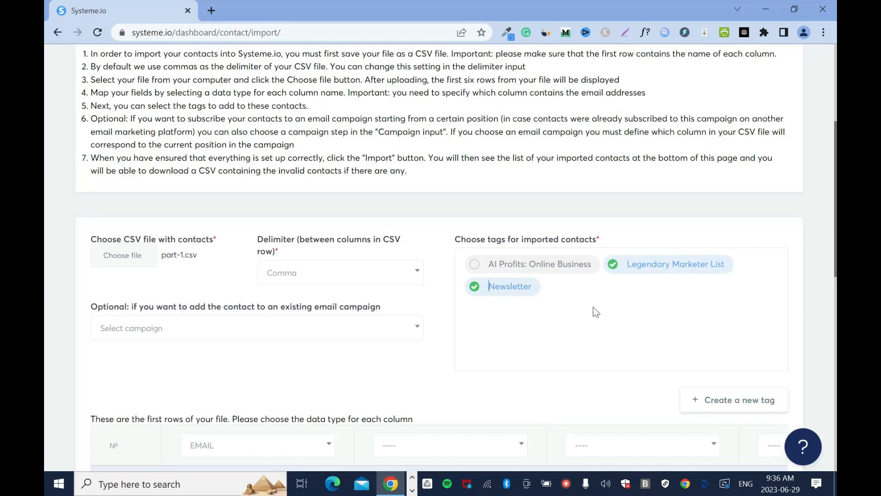
{"action": "mouse_move", "coordinate": [629, 320]}
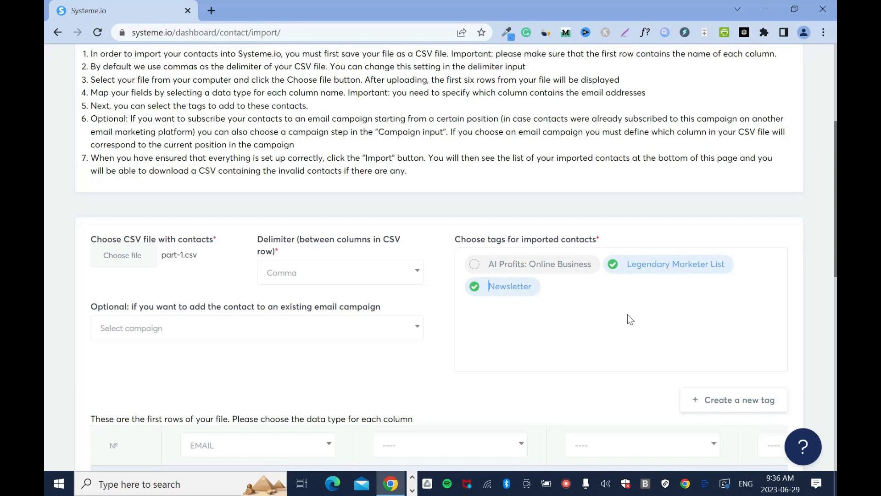
{"action": "mouse_move", "coordinate": [475, 298]}
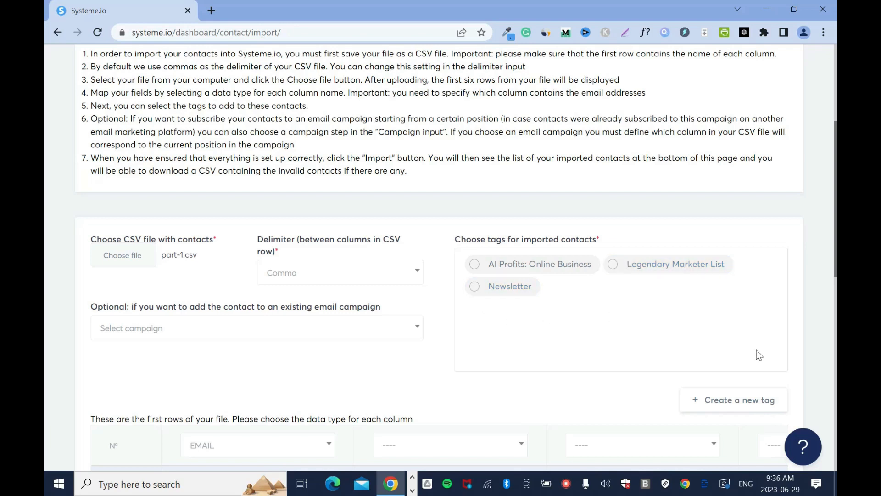
{"action": "mouse_move", "coordinate": [568, 260]}
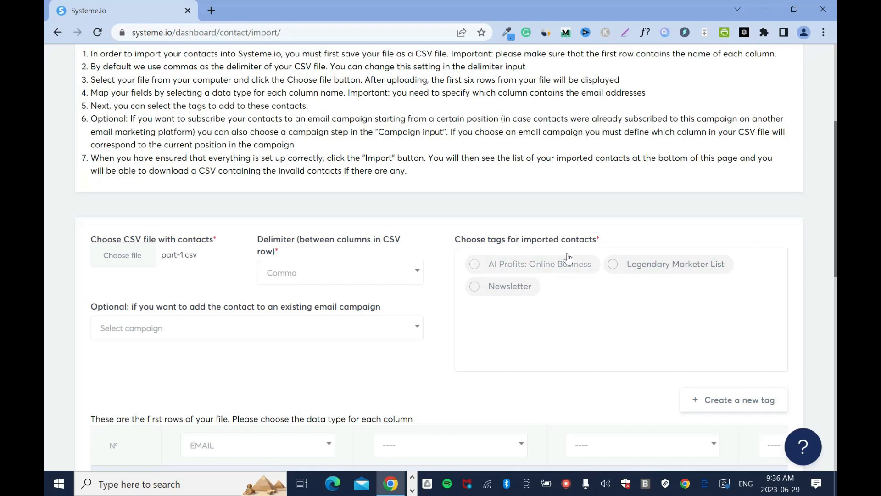
{"action": "mouse_move", "coordinate": [188, 265]}
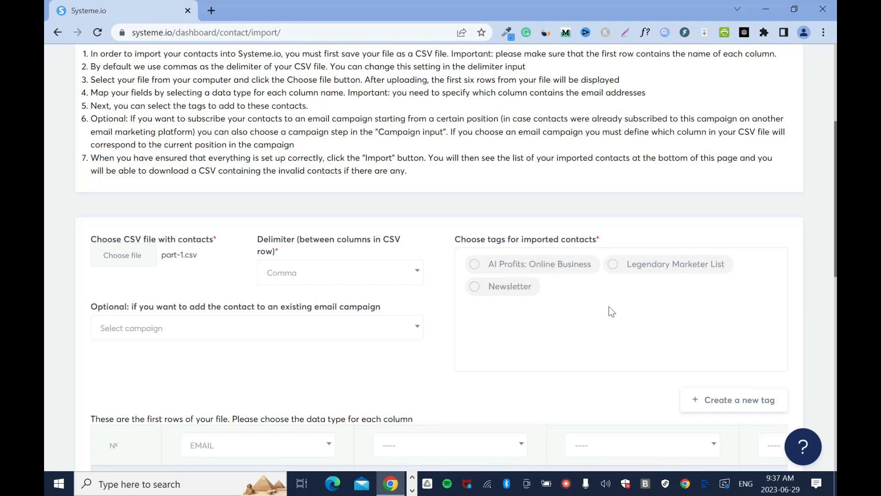
{"action": "mouse_move", "coordinate": [724, 413]}
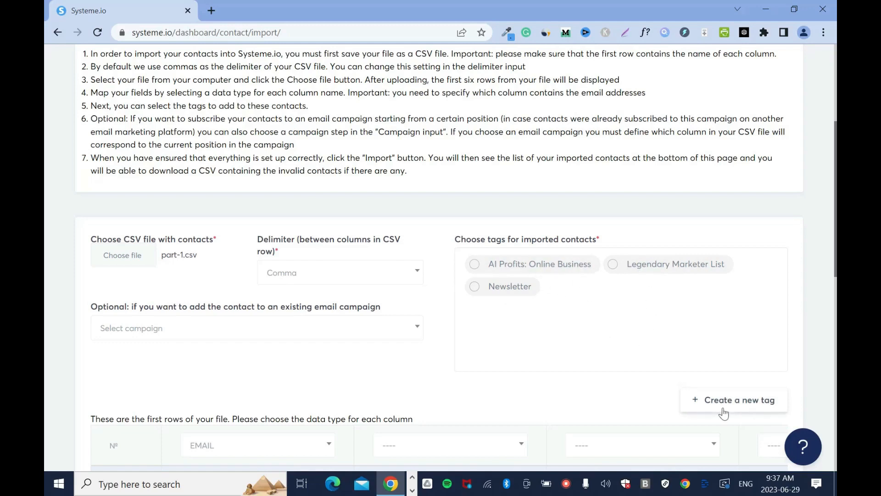
- Create the tag 'Profitable Online Business' and select it for this import
{"action": "left_click", "coordinate": [738, 399]}
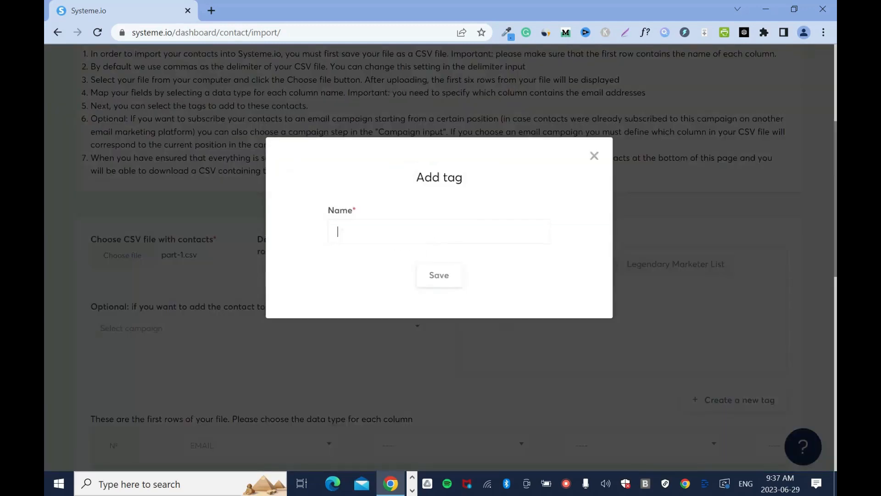
{"action": "type", "text": "Profitable Online B"}
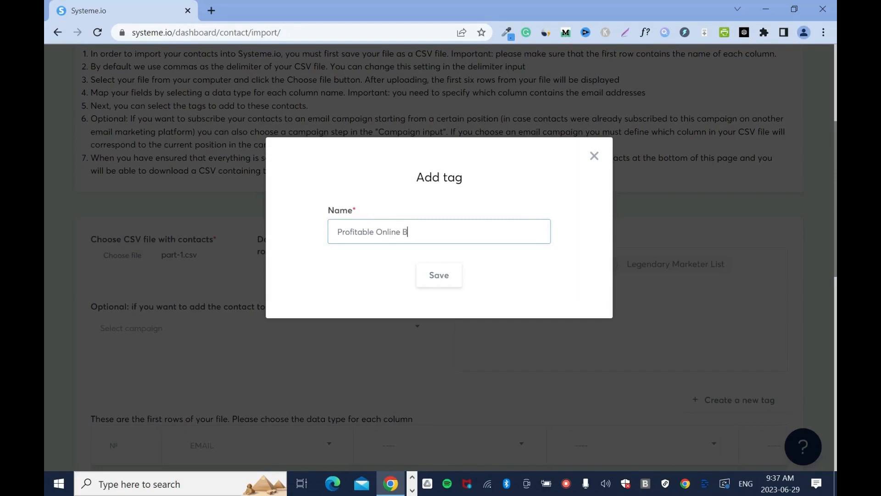
{"action": "type", "text": "usiness"}
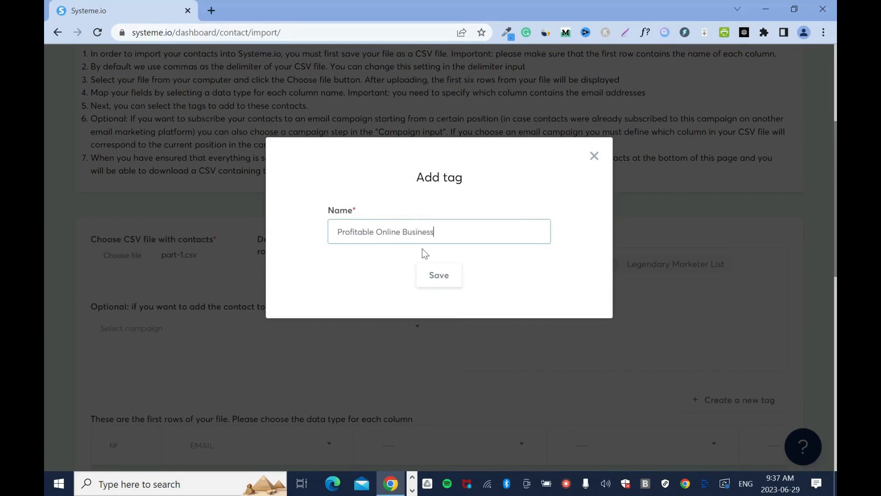
{"action": "left_click", "coordinate": [438, 275]}
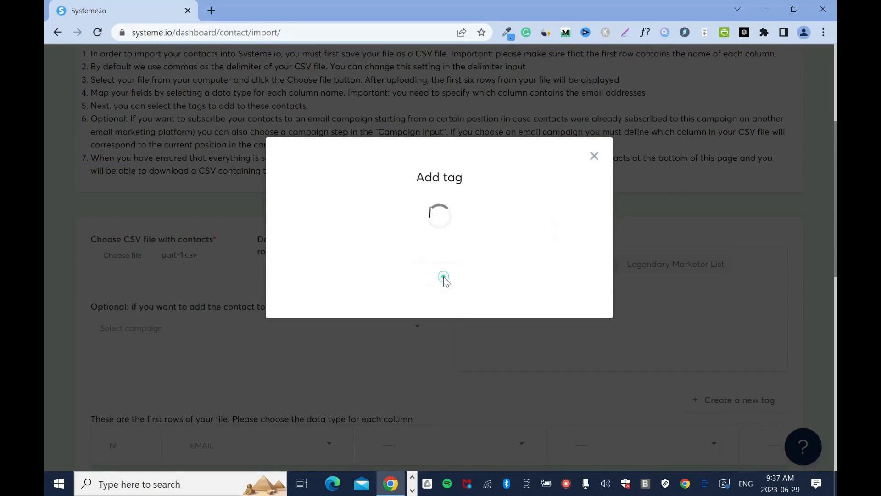
{"action": "left_click", "coordinate": [593, 156]}
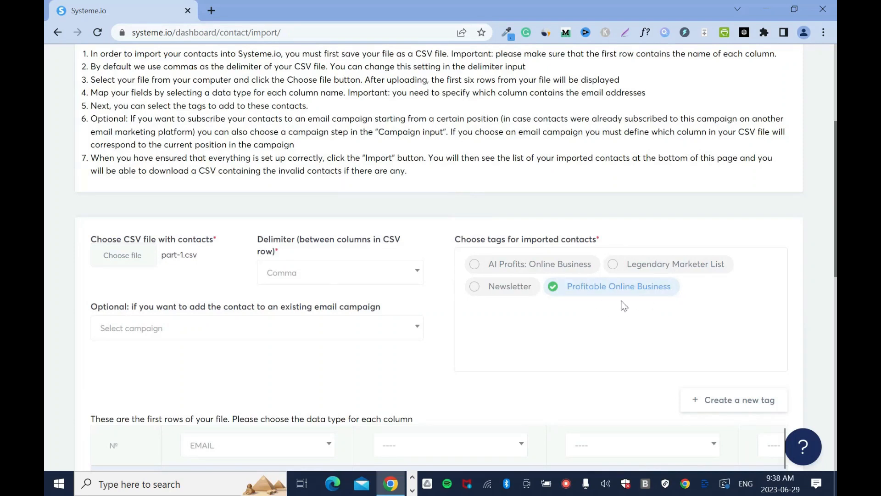
{"action": "mouse_move", "coordinate": [611, 363]}
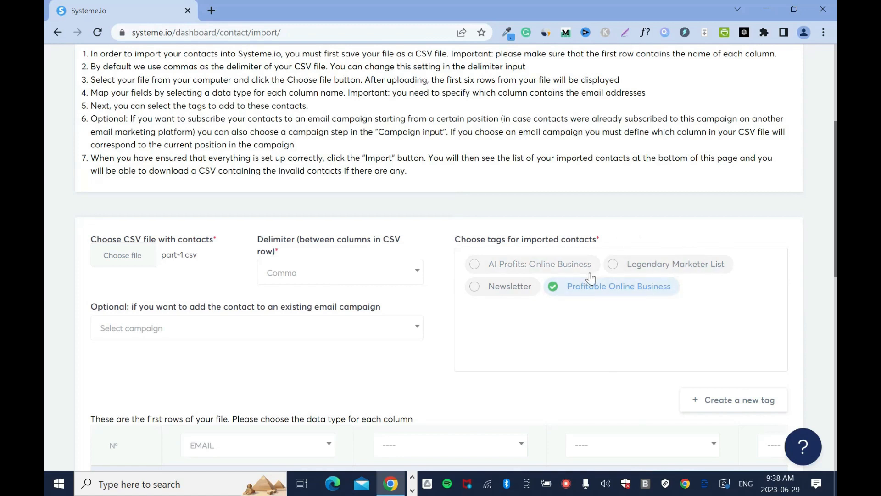
{"action": "mouse_move", "coordinate": [634, 251]}
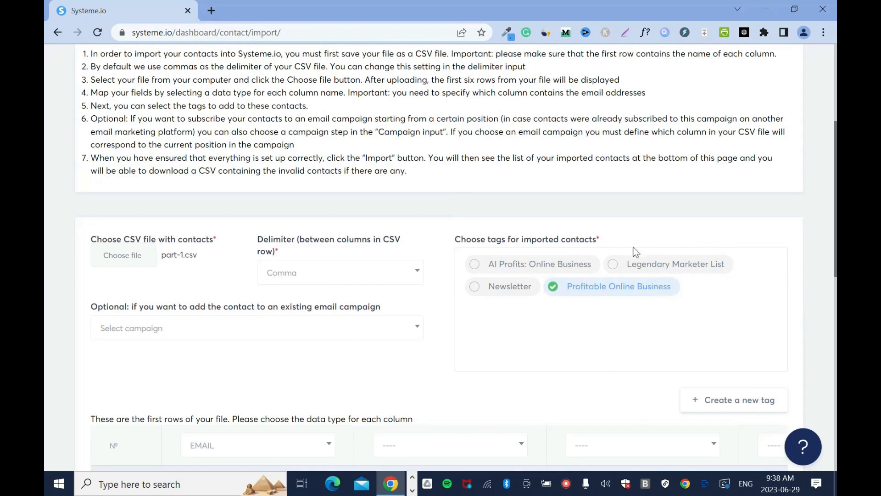
{"action": "mouse_move", "coordinate": [603, 325]}
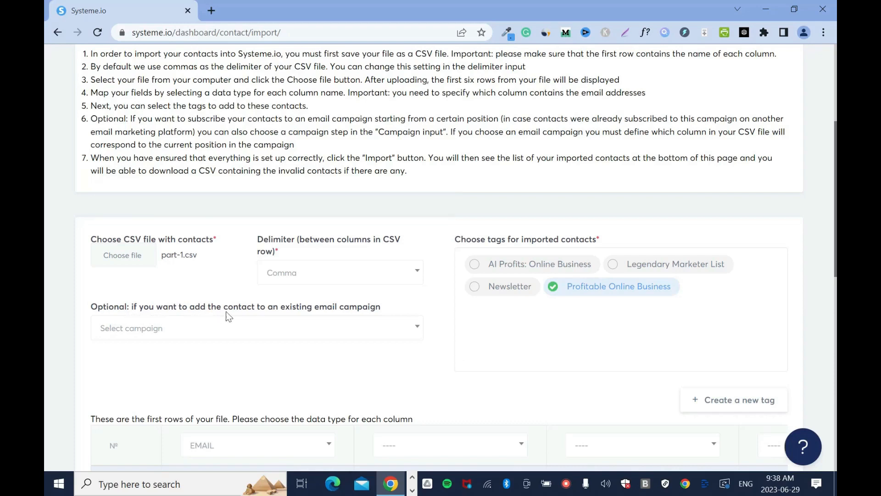
{"action": "mouse_move", "coordinate": [403, 318]}
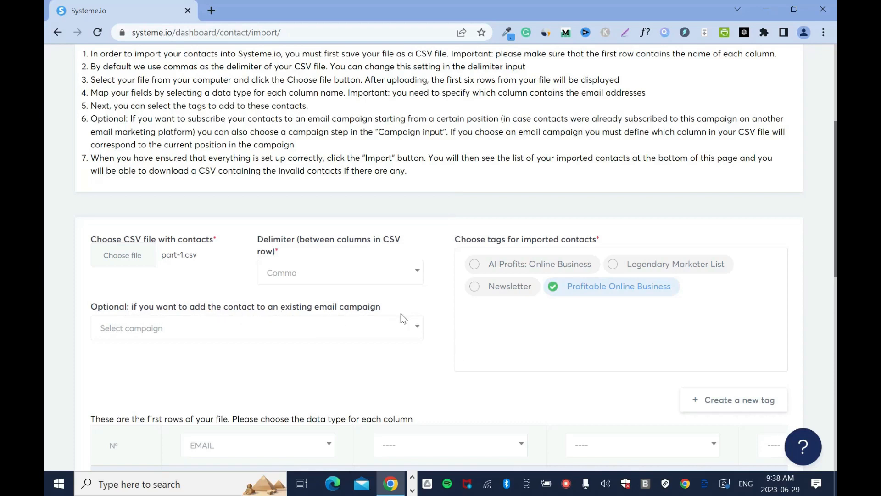
{"action": "left_click", "coordinate": [256, 328]}
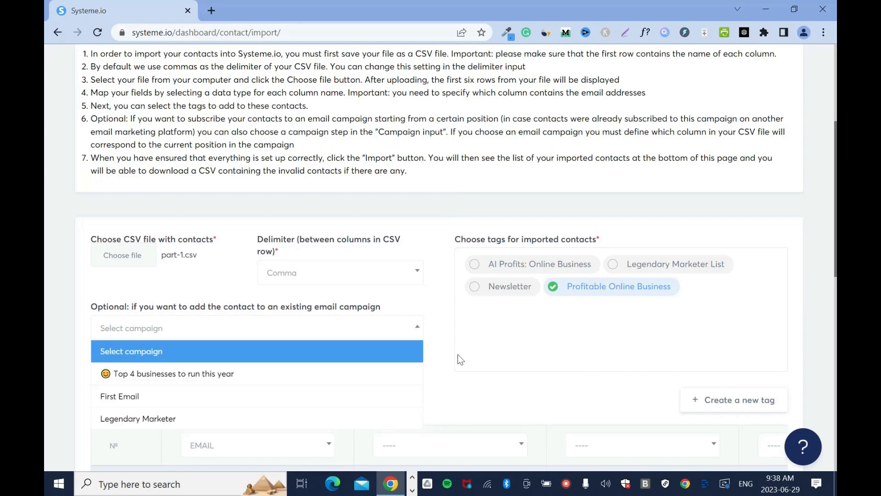
{"action": "mouse_move", "coordinate": [274, 373]}
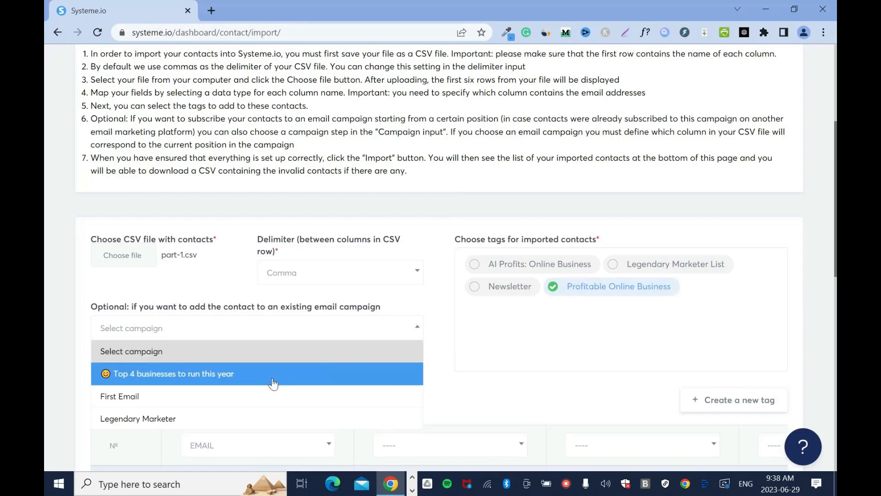
{"action": "mouse_move", "coordinate": [376, 388]}
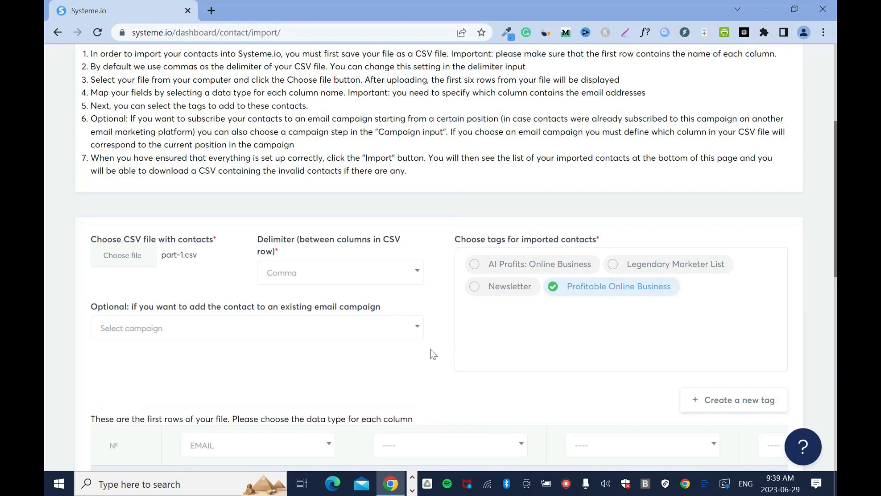
- Confirm the first CSV column's data type as Email
{"action": "scroll", "scroll_direction": "down", "scroll_amount": 3}
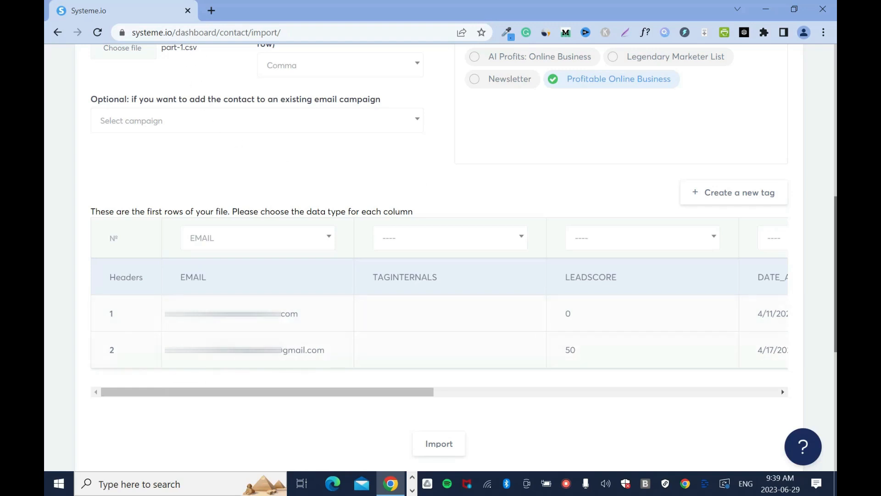
{"action": "mouse_move", "coordinate": [488, 195]}
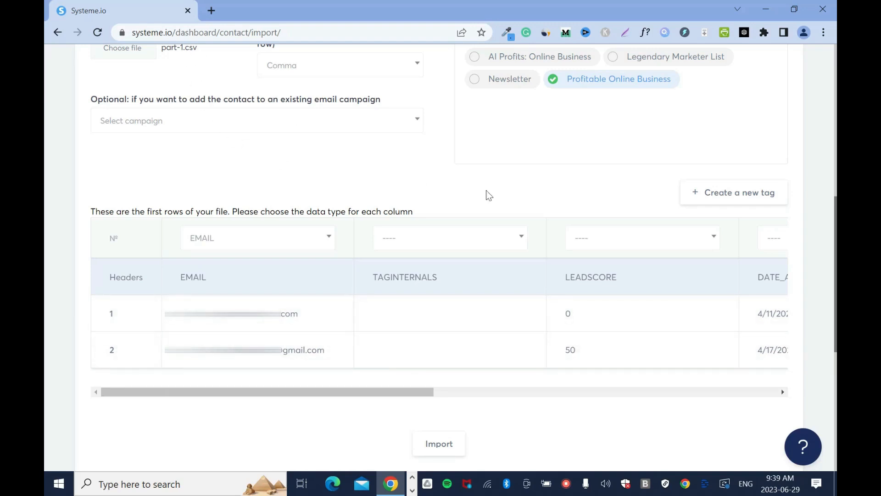
{"action": "mouse_move", "coordinate": [298, 198]}
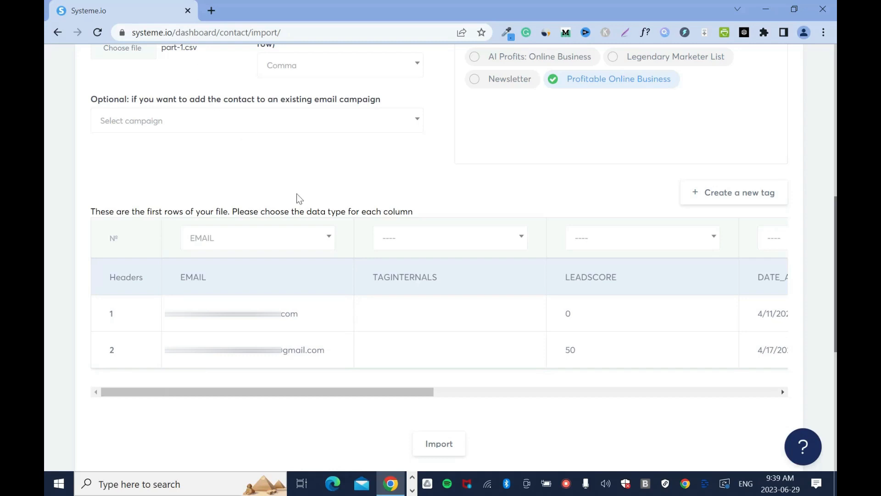
{"action": "mouse_move", "coordinate": [379, 228]}
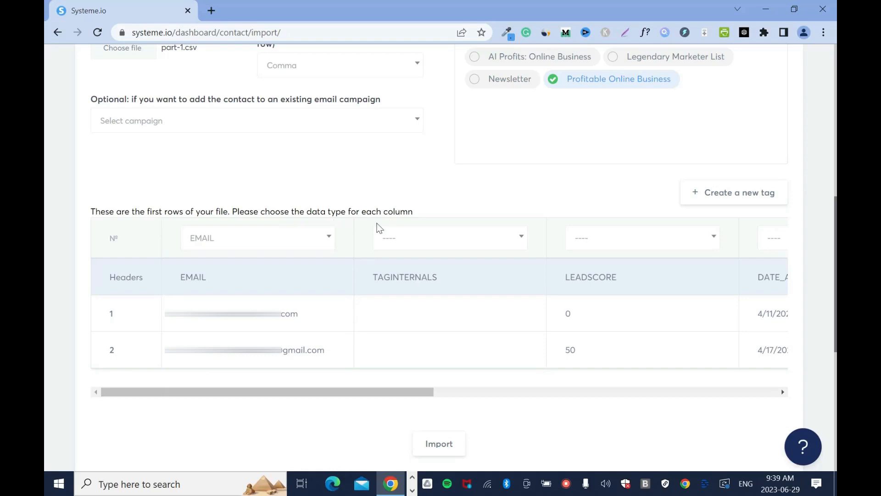
{"action": "left_click", "coordinate": [256, 237]}
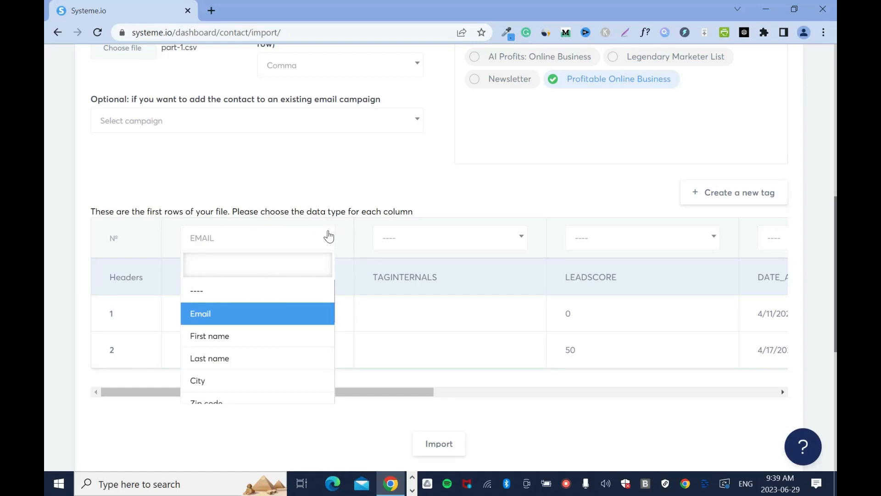
{"action": "left_click", "coordinate": [200, 313]}
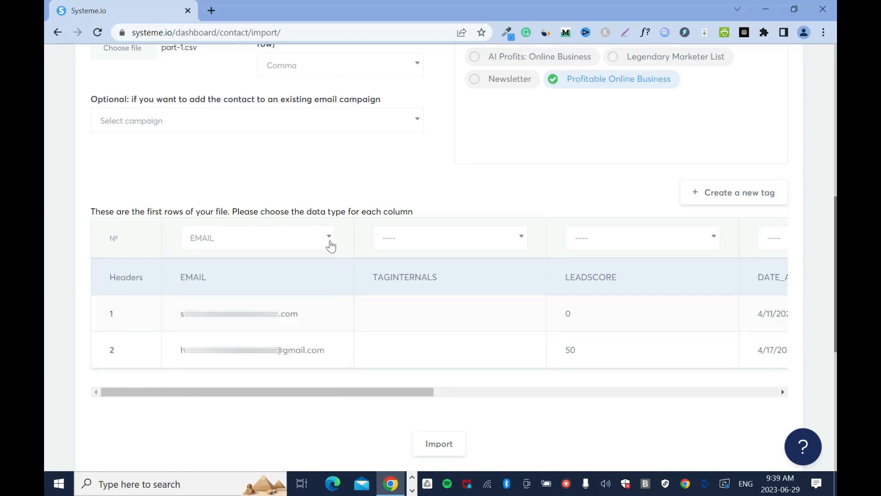
{"action": "mouse_move", "coordinate": [330, 242]}
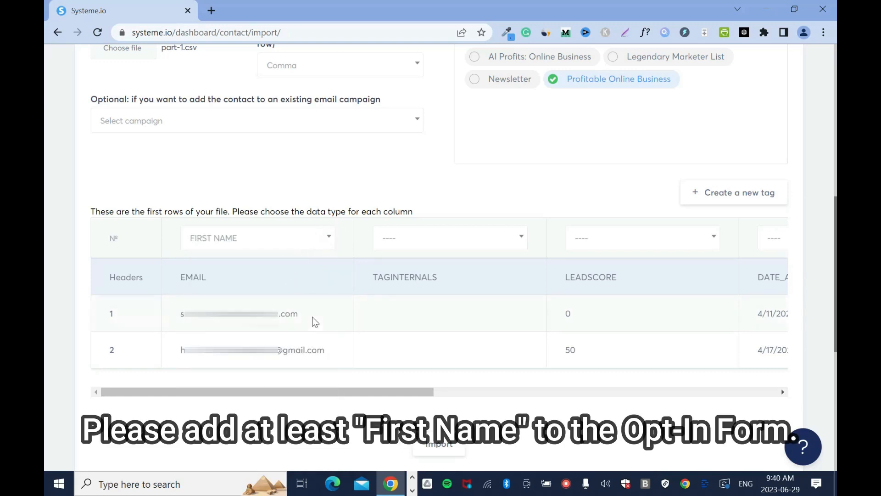
{"action": "left_click", "coordinate": [257, 238]}
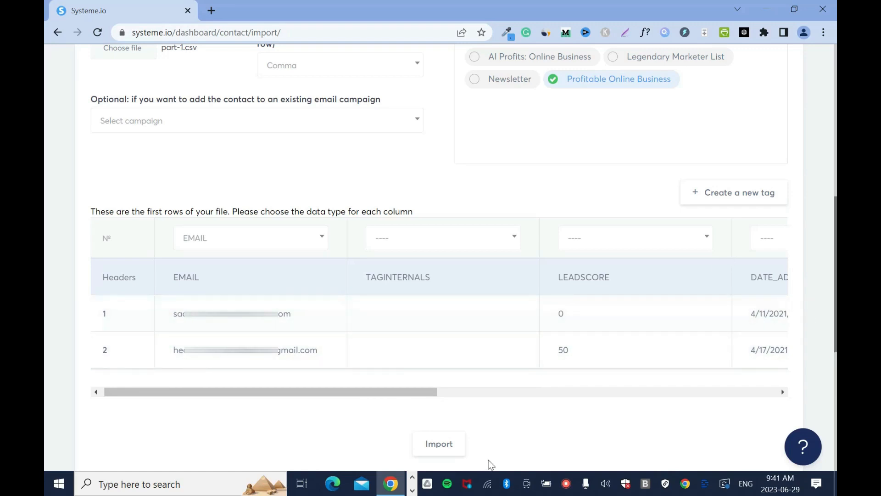
{"action": "scroll", "scroll_direction": "up", "scroll_amount": 3}
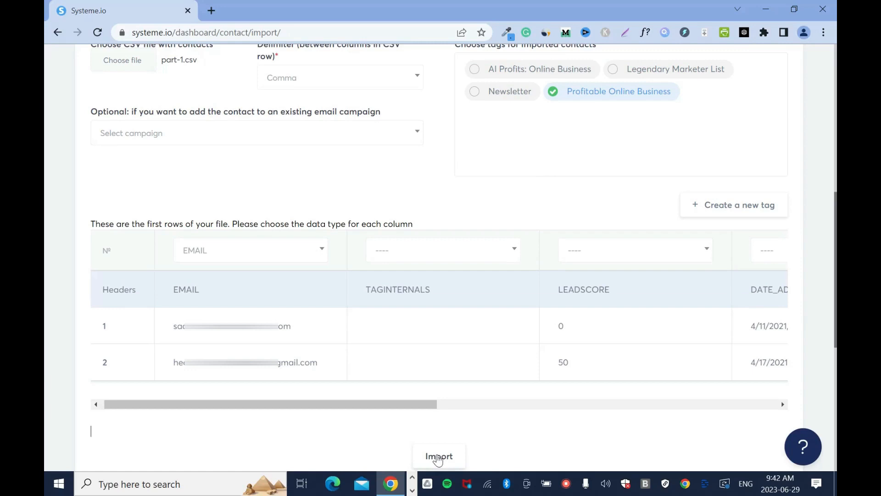
- Run the import and find the approved 42-contact entry in Last imports
{"action": "left_click", "coordinate": [438, 456]}
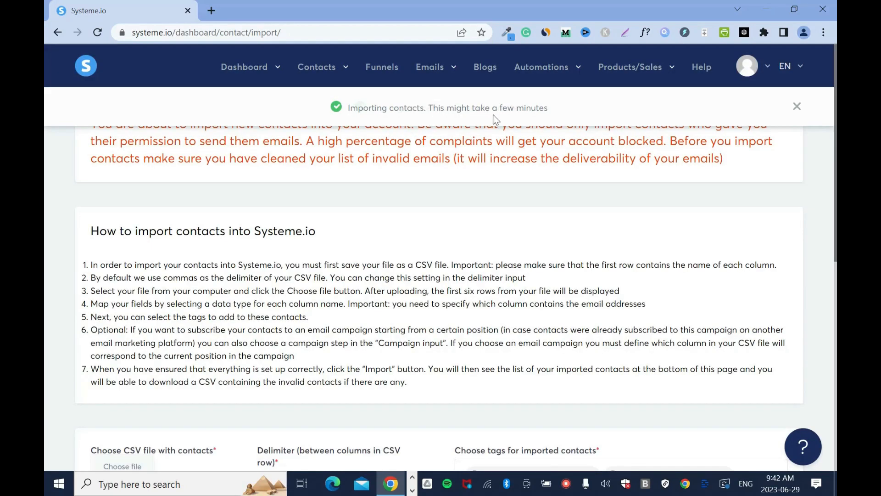
{"action": "scroll", "scroll_direction": "down", "scroll_amount": 3}
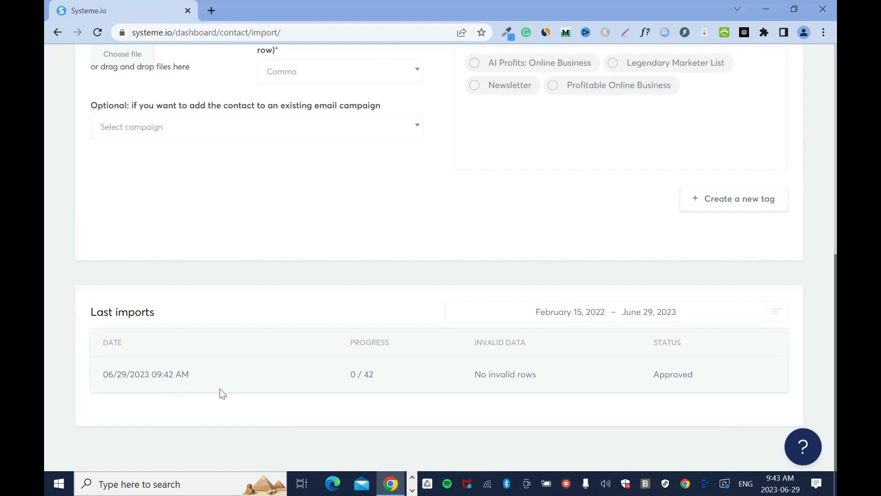
{"action": "mouse_move", "coordinate": [209, 390]}
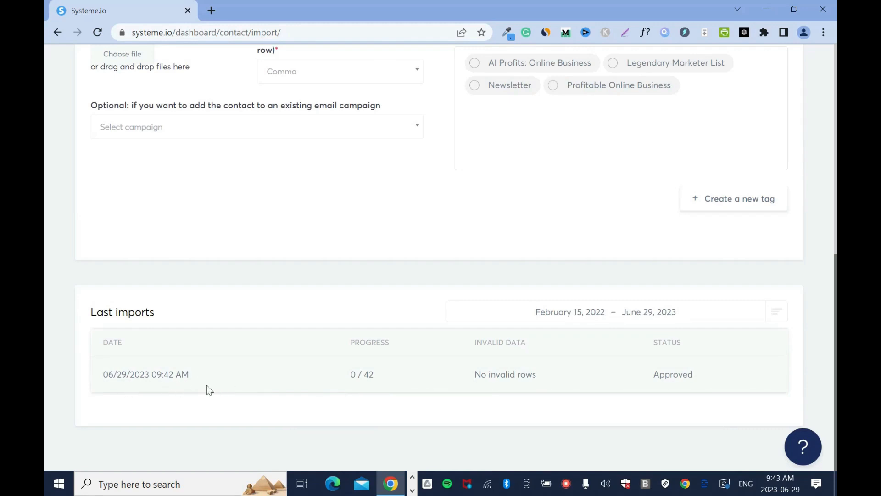
{"action": "mouse_move", "coordinate": [372, 385]}
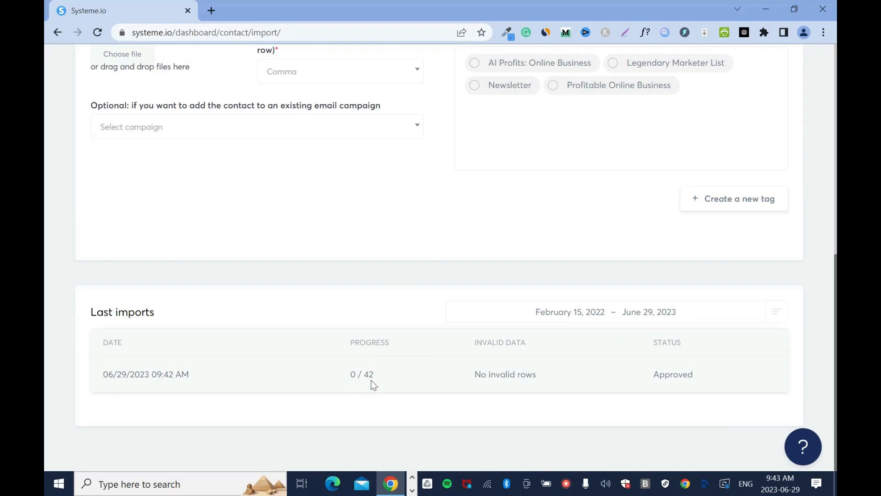
{"action": "mouse_move", "coordinate": [493, 387]}
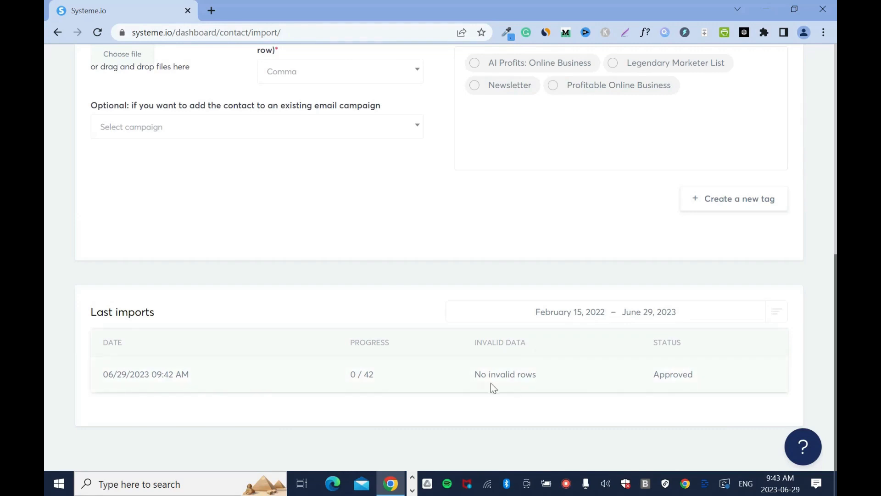
{"action": "mouse_move", "coordinate": [667, 388]}
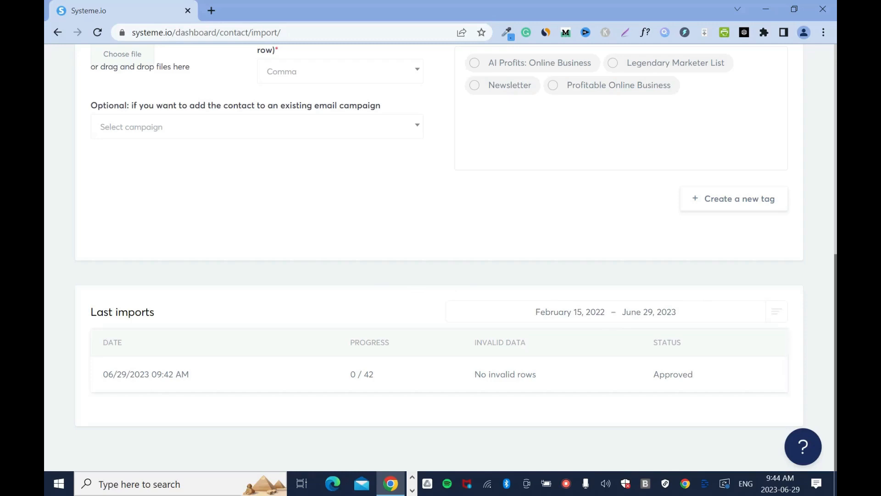
{"action": "mouse_move", "coordinate": [684, 298]}
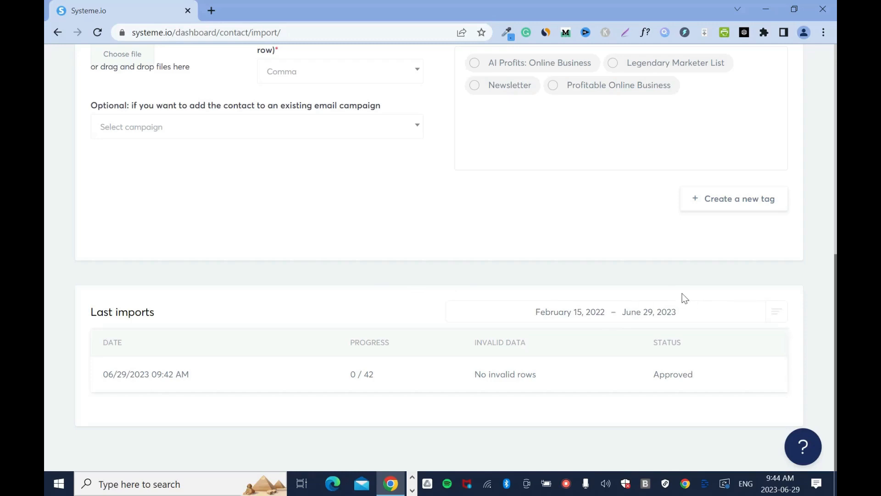
{"action": "mouse_move", "coordinate": [320, 339]}
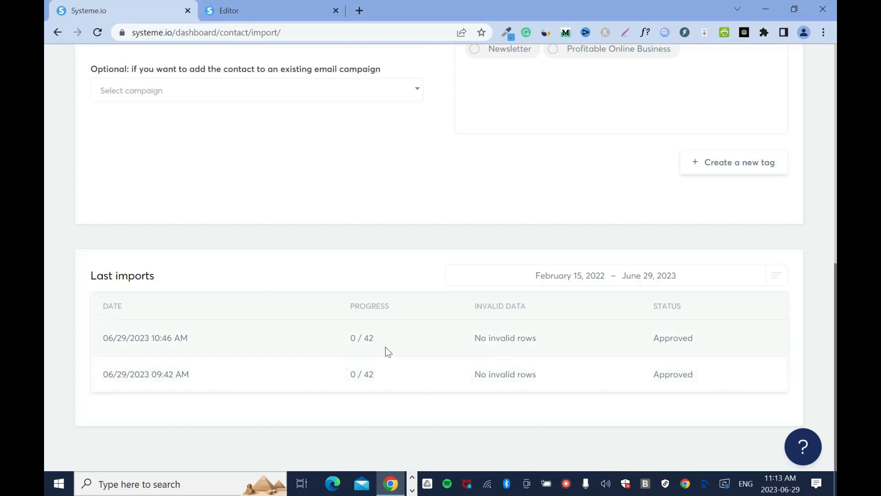
{"action": "scroll", "scroll_direction": "up", "scroll_amount": 3}
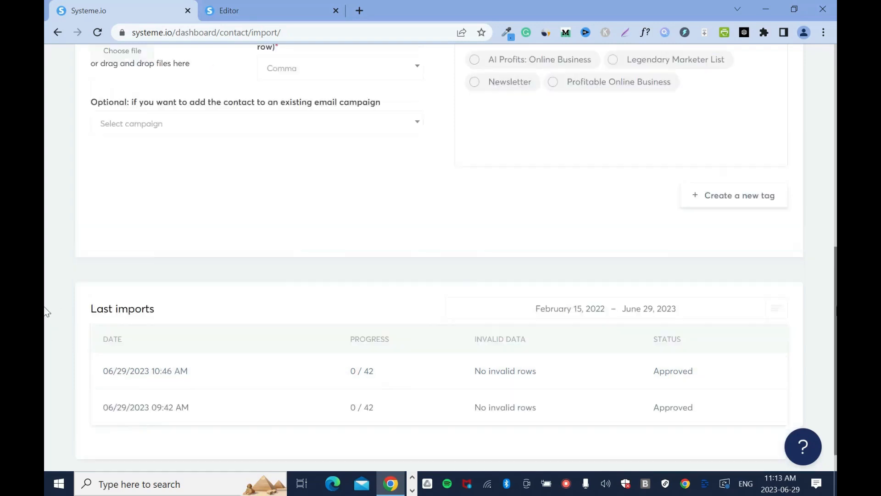
{"action": "scroll", "scroll_direction": "up", "scroll_amount": 3}
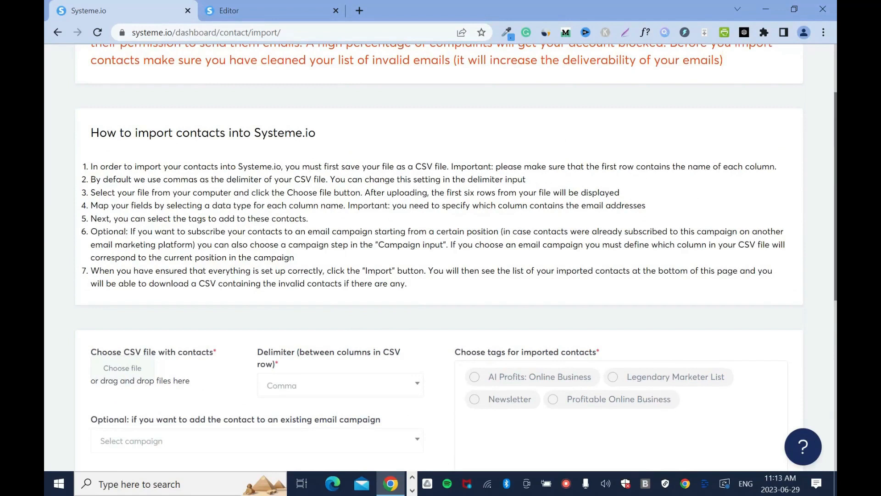
{"action": "mouse_move", "coordinate": [562, 179]}
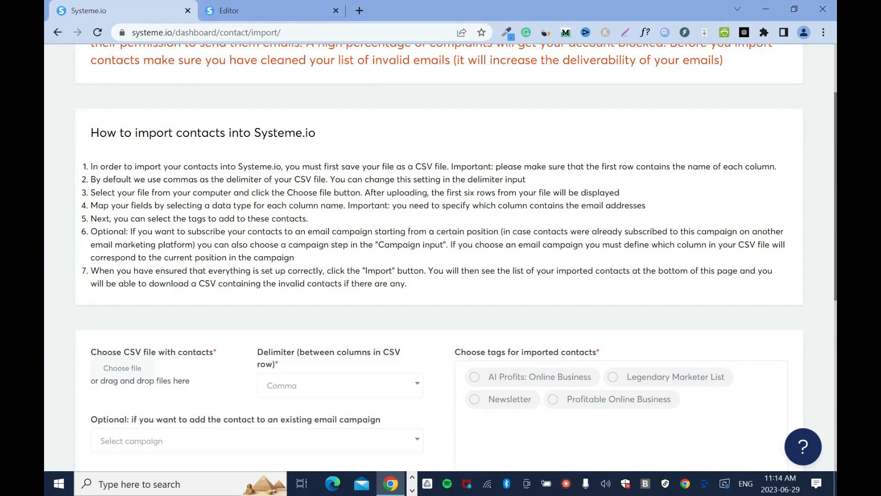
{"action": "scroll", "scroll_direction": "down", "scroll_amount": 3}
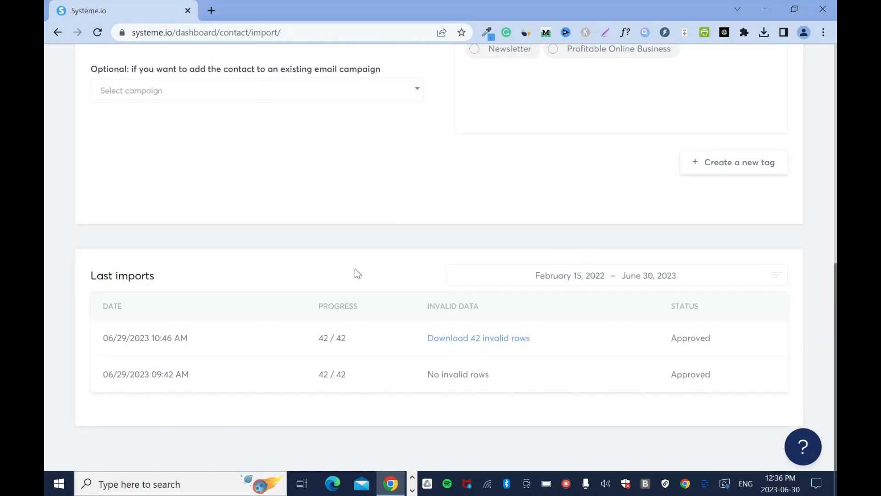
{"action": "mouse_move", "coordinate": [342, 275]}
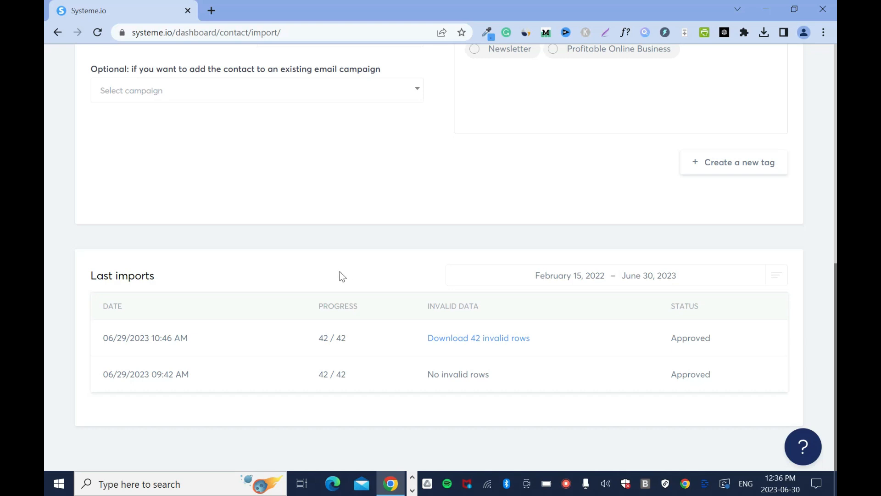
{"action": "mouse_move", "coordinate": [354, 275]}
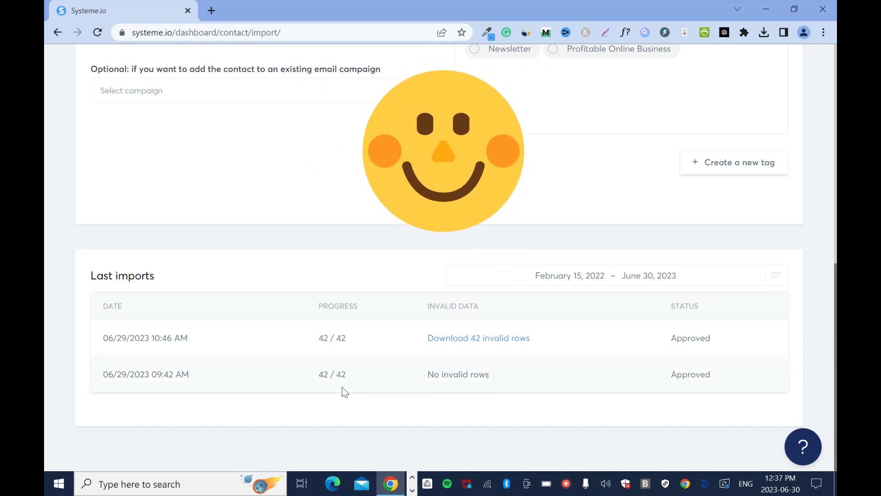
{"action": "mouse_move", "coordinate": [370, 386]}
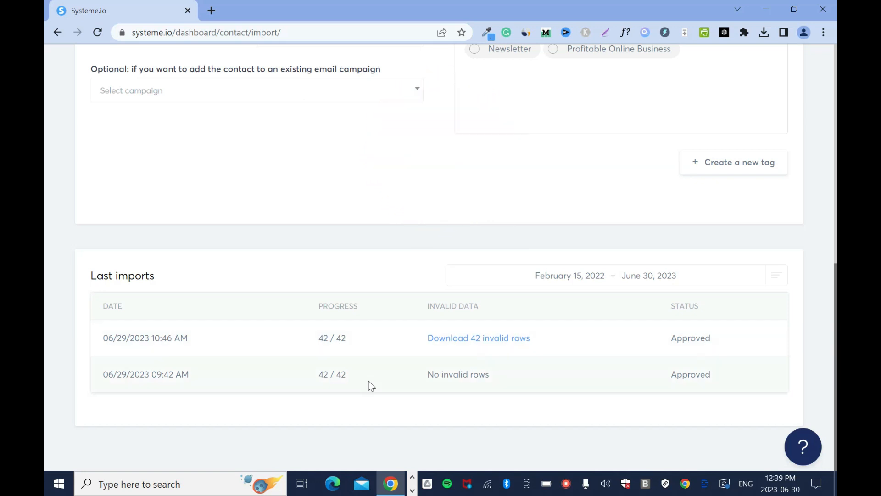
{"action": "mouse_move", "coordinate": [45, 239]}
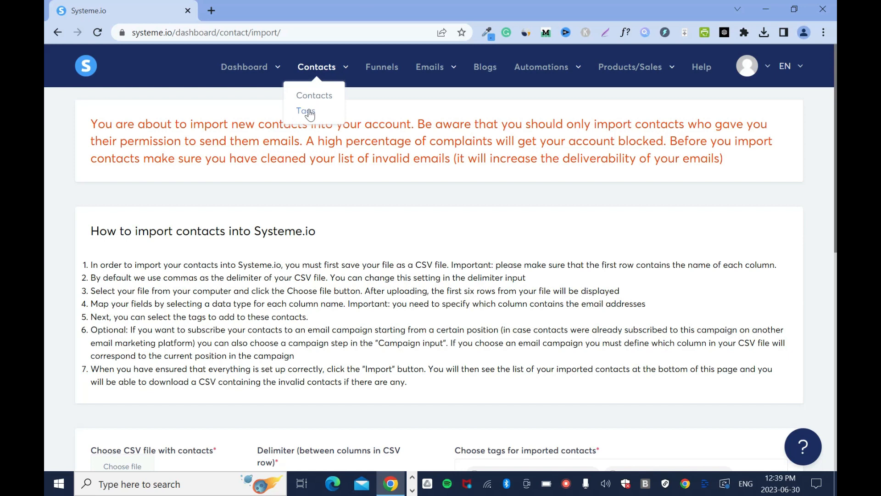
- Filter contacts by the Profitable Online Business tag (42 contacts) from Tags
{"action": "left_click", "coordinate": [306, 111]}
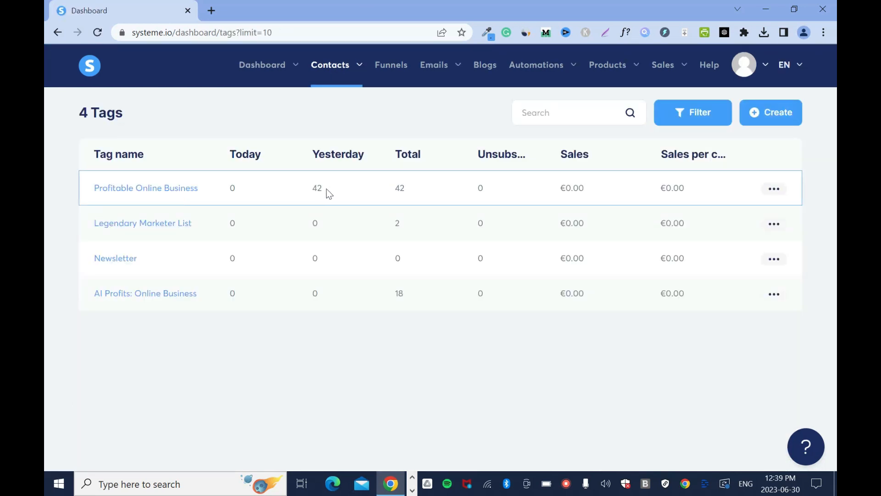
{"action": "mouse_move", "coordinate": [338, 154]}
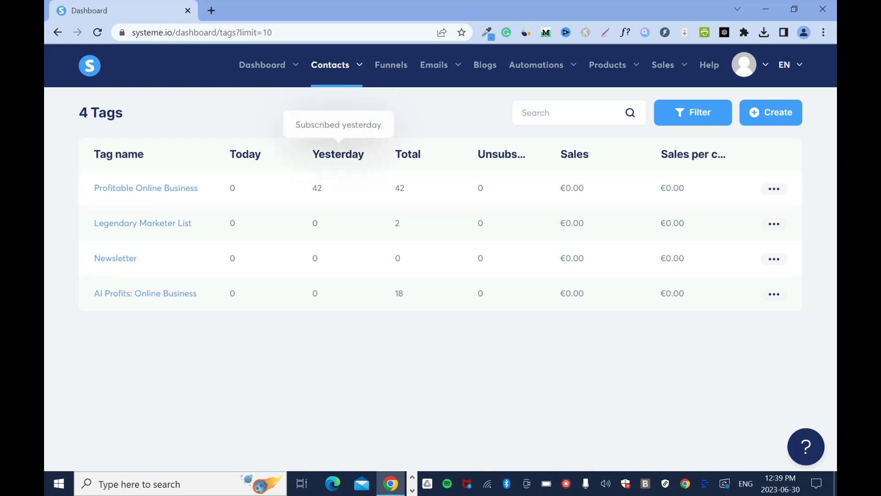
{"action": "mouse_move", "coordinate": [363, 165]}
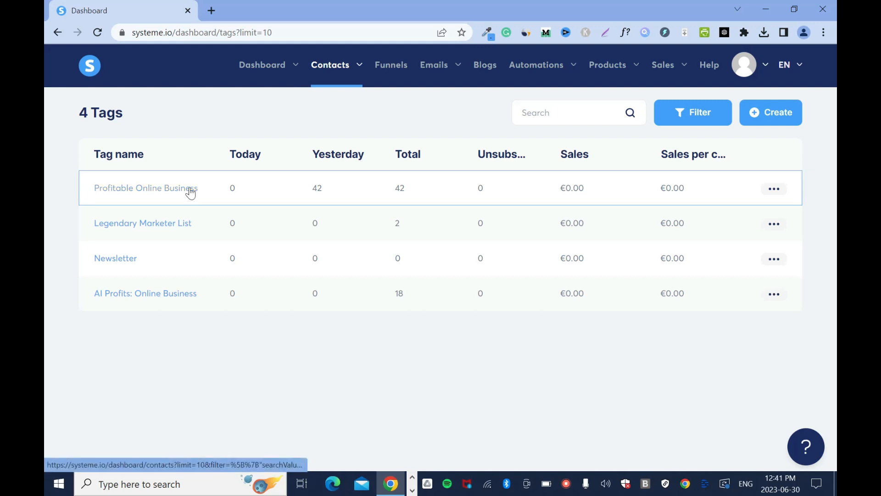
{"action": "left_click", "coordinate": [145, 188]}
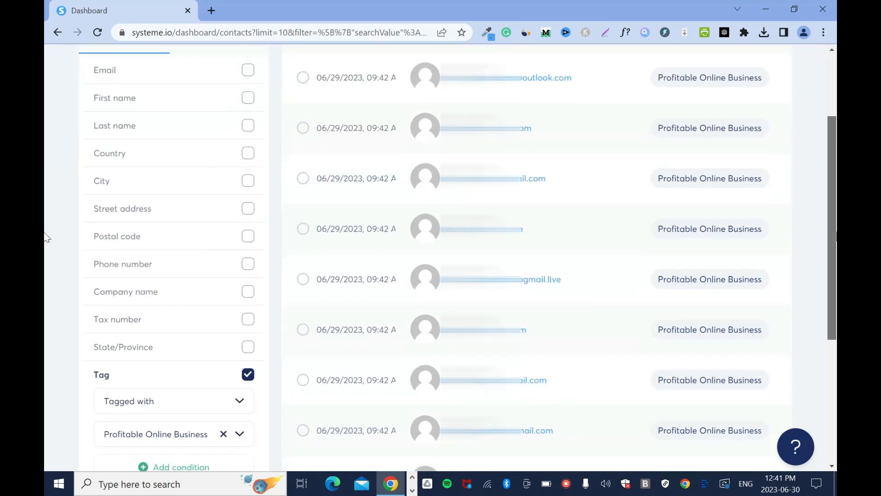
- List the Profitable Online Business contacts at 25 per page
{"action": "scroll", "scroll_direction": "down", "scroll_amount": 3}
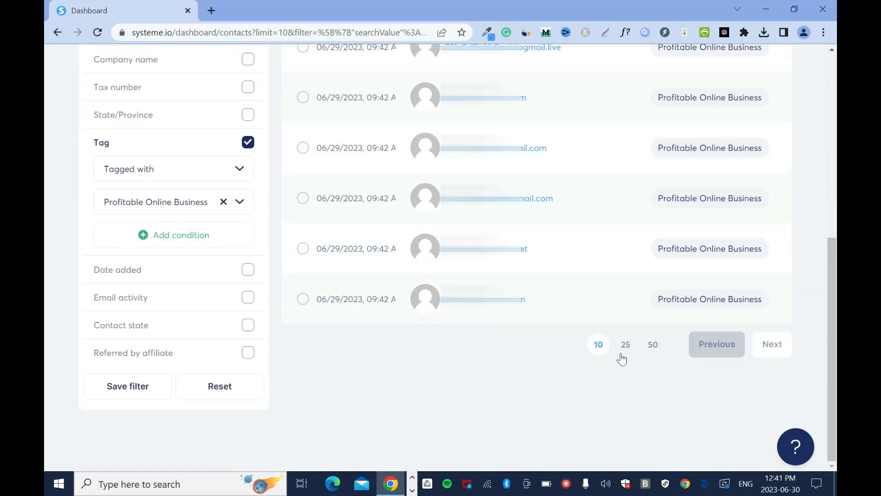
{"action": "left_click", "coordinate": [626, 344]}
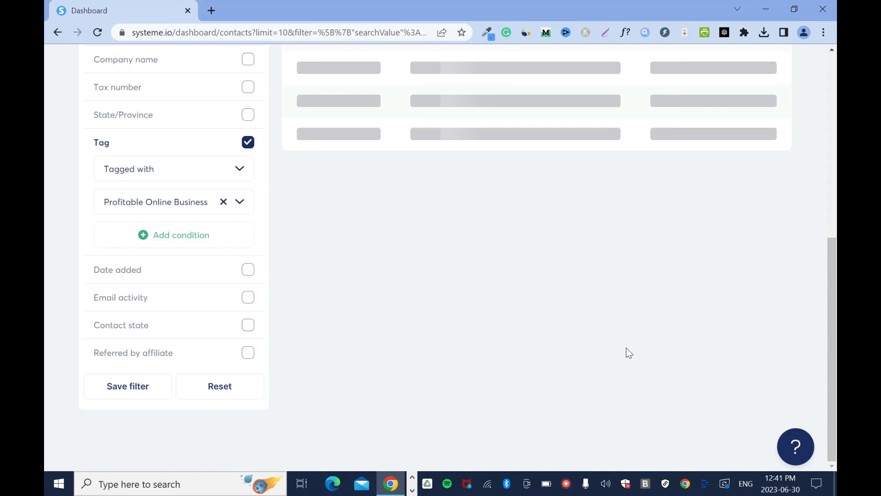
{"action": "scroll", "scroll_direction": "up", "scroll_amount": 3}
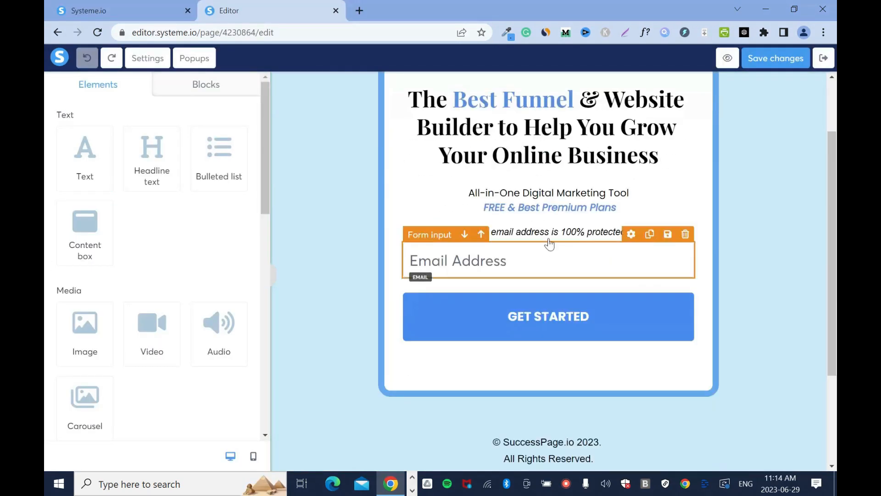
{"action": "left_click", "coordinate": [786, 226]}
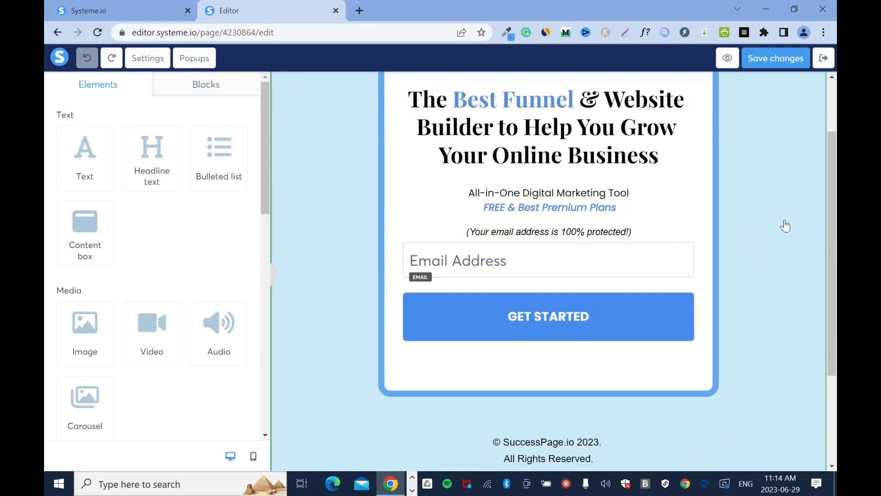
{"action": "mouse_move", "coordinate": [45, 221]}
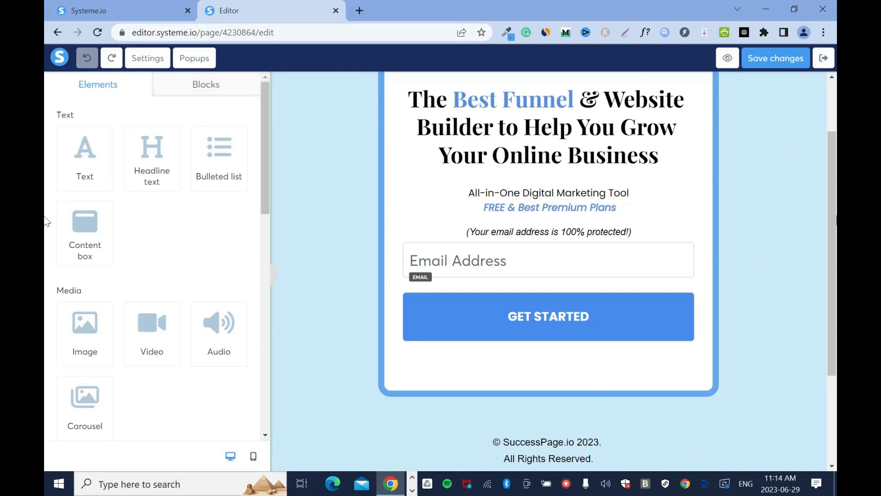
{"action": "left_click", "coordinate": [549, 260]}
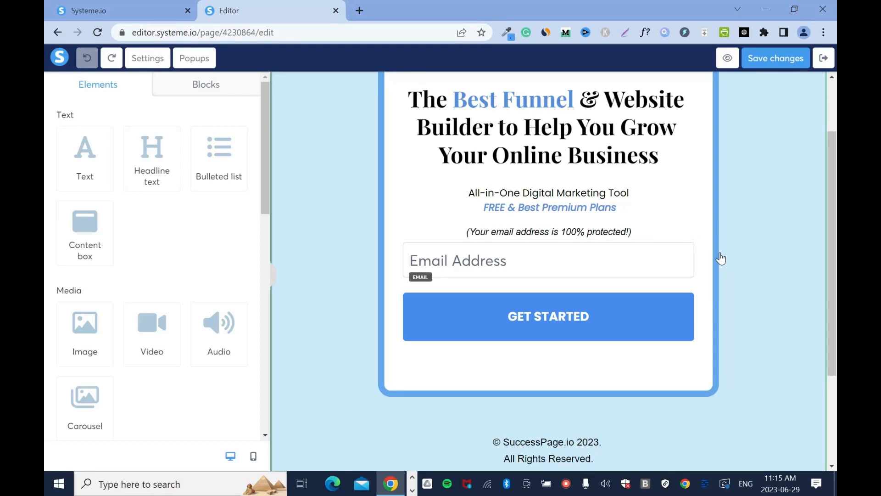
{"action": "mouse_move", "coordinate": [726, 223]}
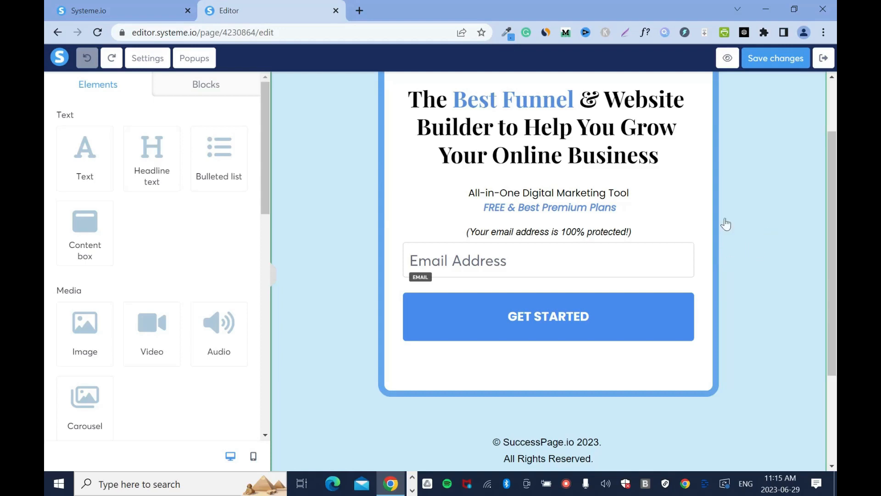
{"action": "mouse_move", "coordinate": [359, 214]}
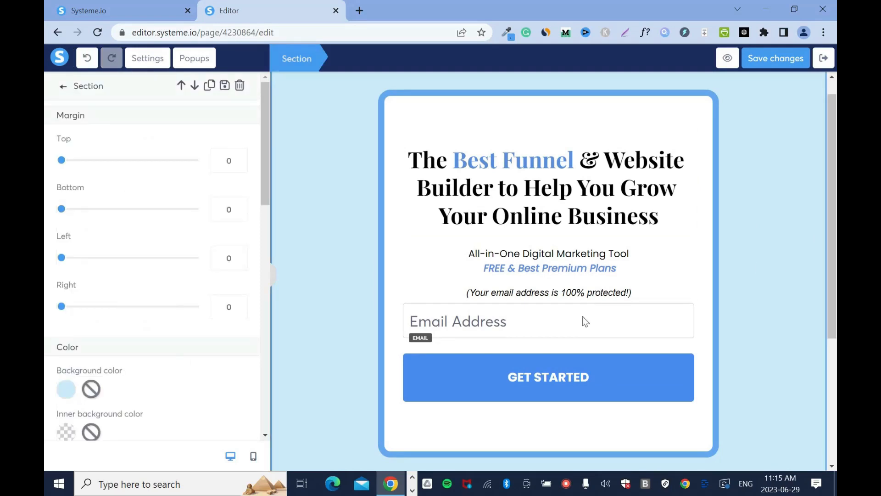
{"action": "left_click", "coordinate": [548, 320]}
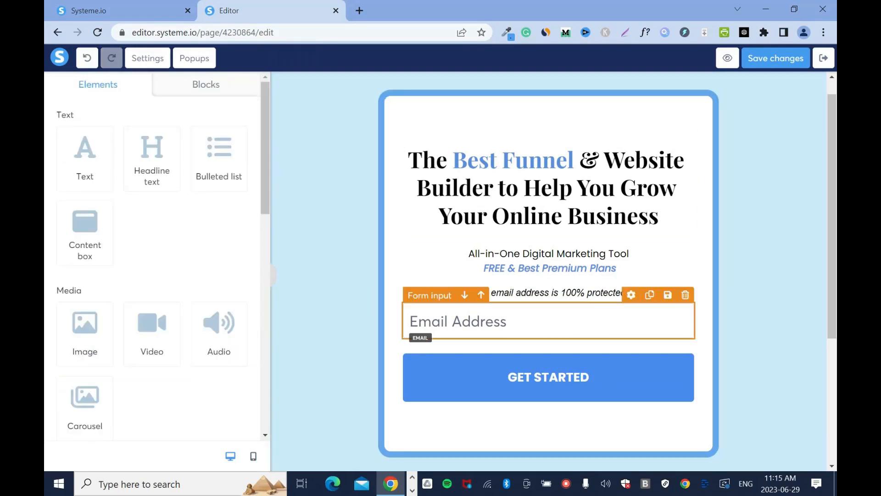
{"action": "left_click", "coordinate": [138, 287]}
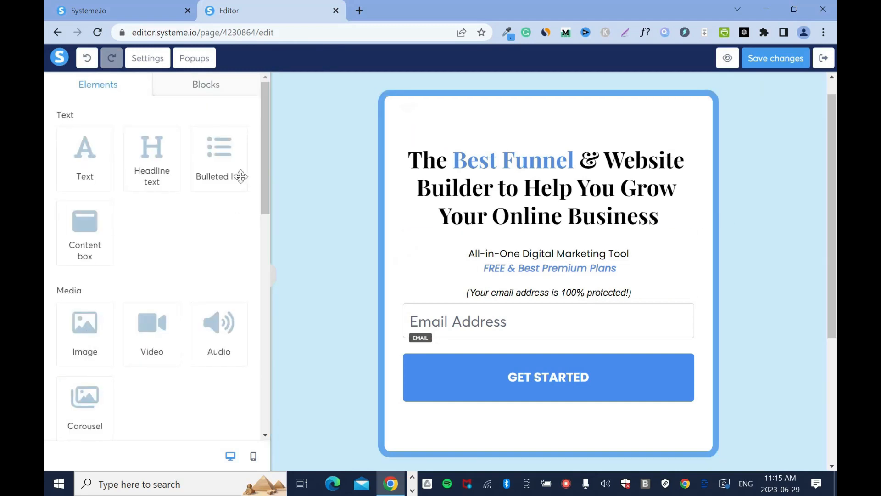
{"action": "scroll", "scroll_direction": "down", "scroll_amount": 3}
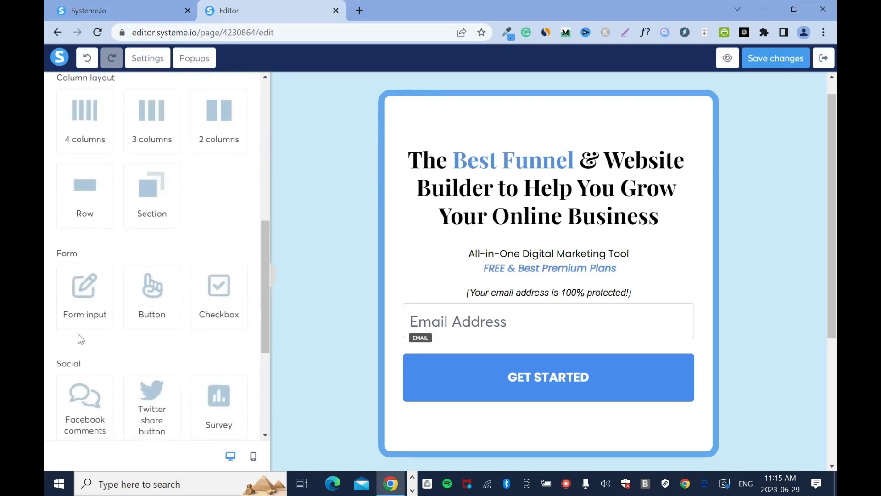
- Add a First name input above the email field at font size 17, and shrink the email field's font
{"action": "left_click_drag", "start_coordinate": [84, 284], "coordinate": [258, 284]}
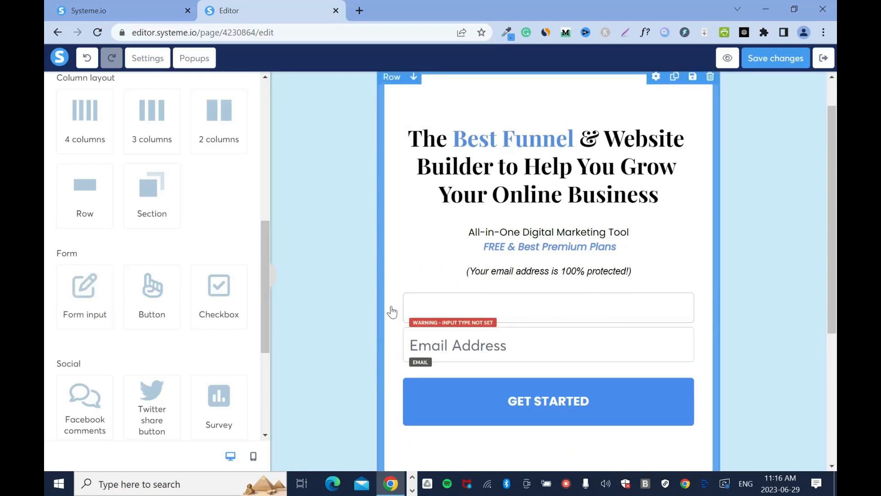
{"action": "left_click", "coordinate": [548, 308]}
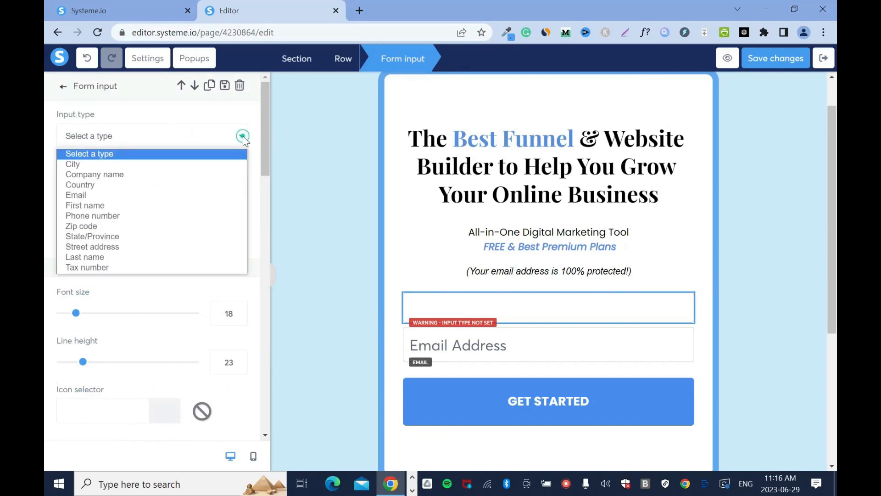
{"action": "left_click", "coordinate": [85, 205]}
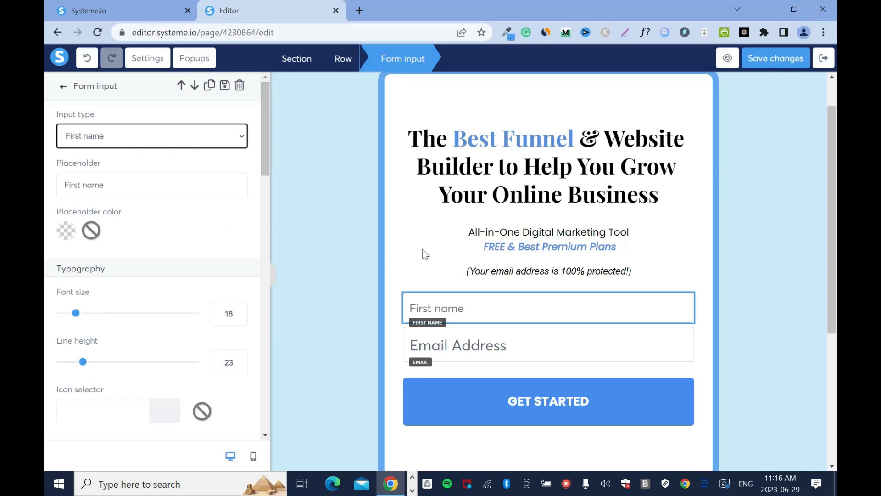
{"action": "mouse_move", "coordinate": [444, 315]}
{"action": "type", "text": "N"}
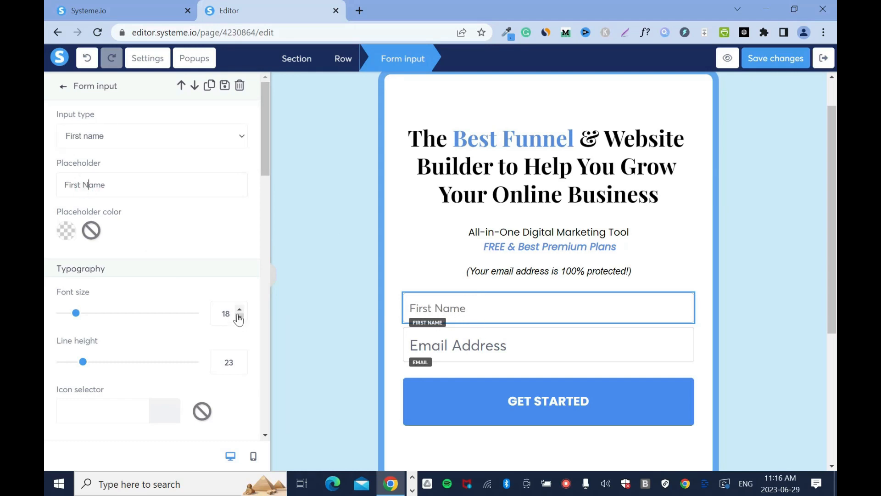
{"action": "left_click", "coordinate": [238, 317]}
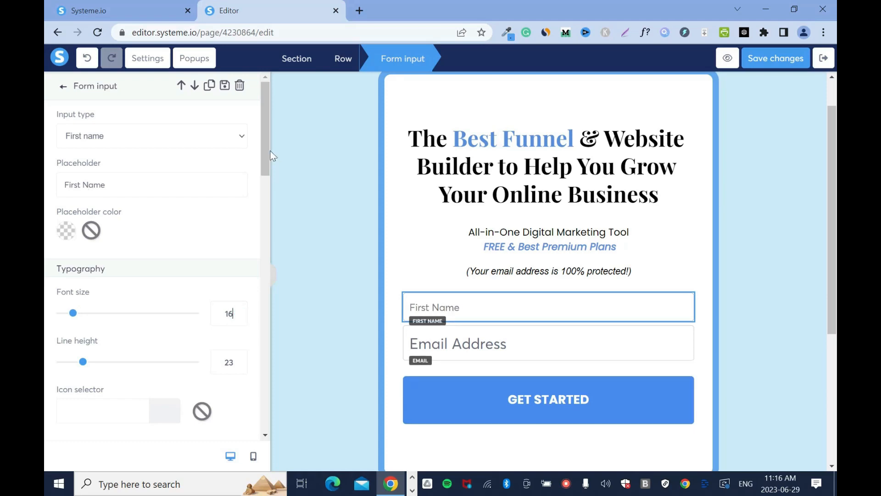
{"action": "left_click", "coordinate": [240, 255]}
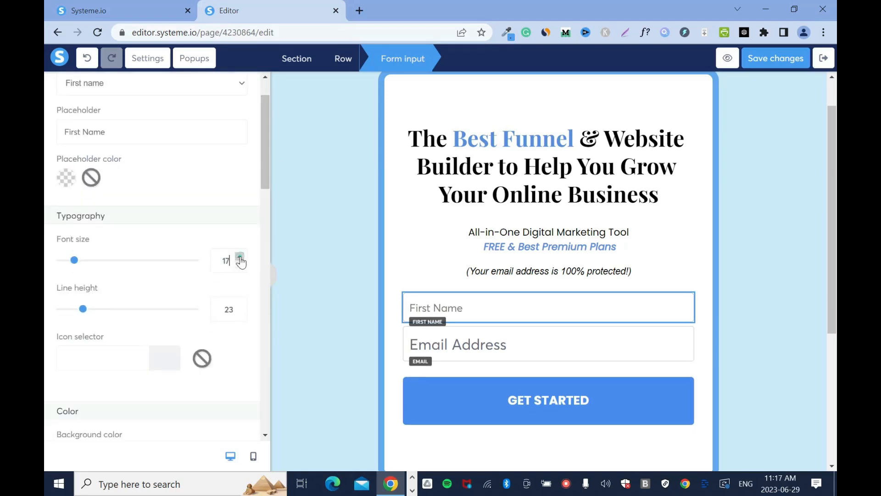
{"action": "left_click", "coordinate": [240, 258]}
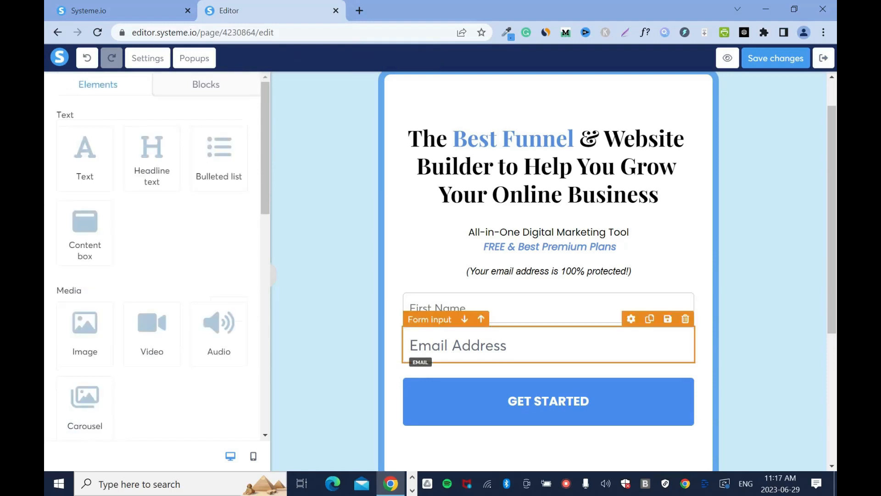
{"action": "left_click", "coordinate": [631, 318]}
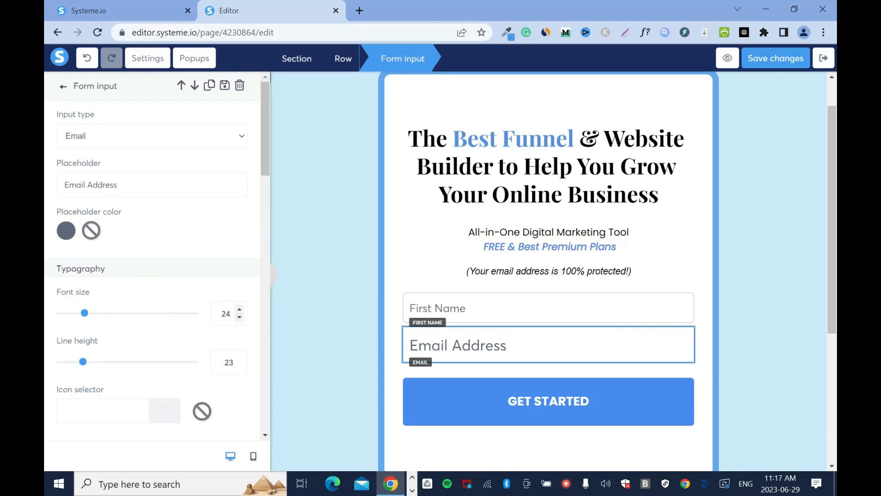
{"action": "left_click", "coordinate": [238, 317]}
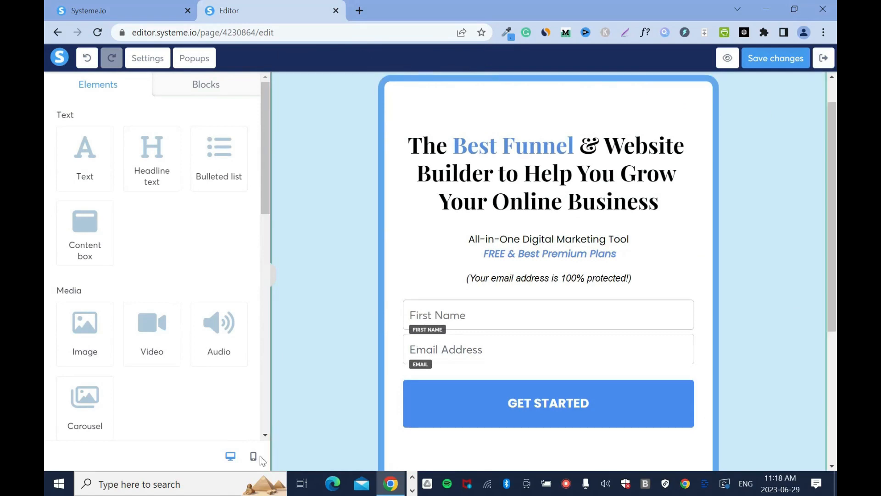
- Preview the squeeze page at mobile size, then view it live with First Name and Email fields
{"action": "left_click", "coordinate": [253, 456]}
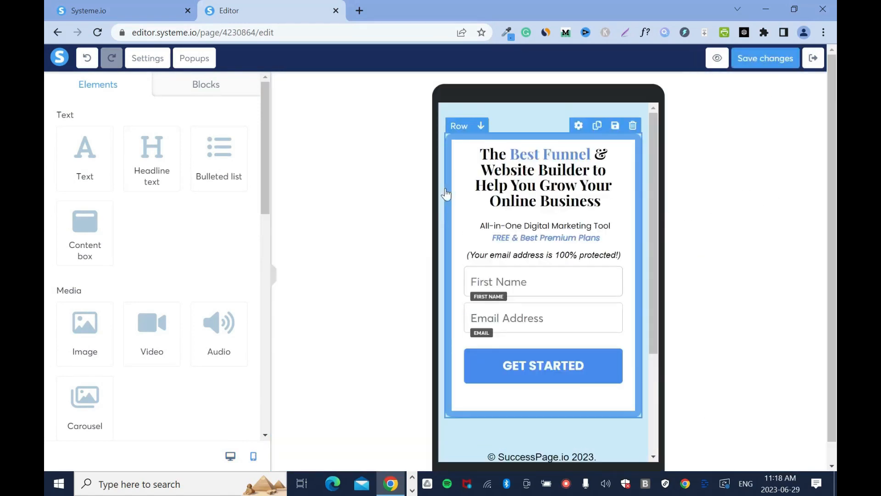
{"action": "left_click", "coordinate": [230, 456]}
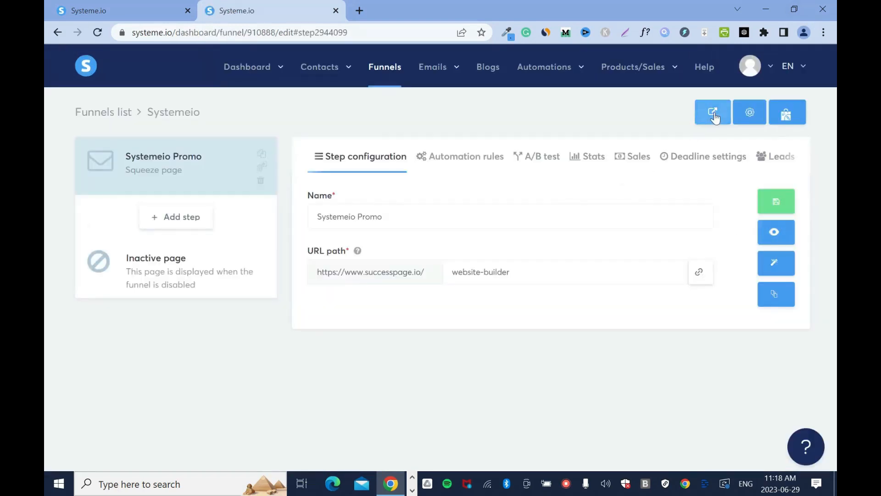
{"action": "left_click", "coordinate": [712, 112]}
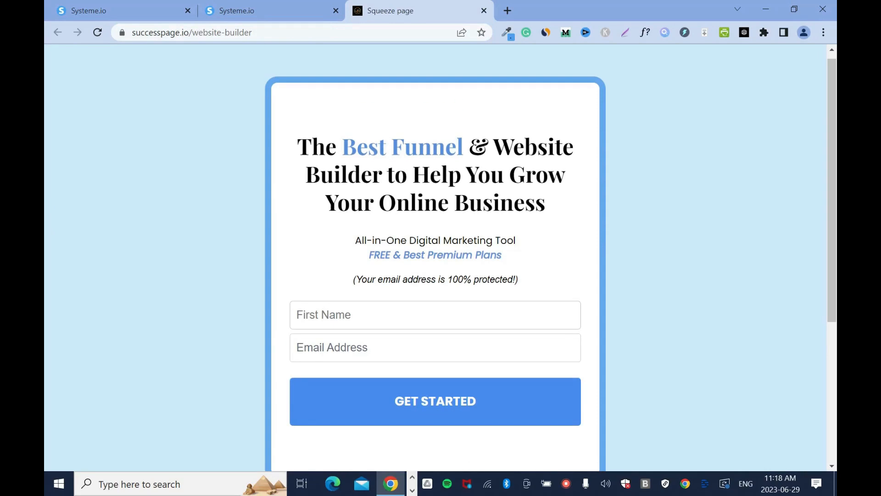
{"action": "left_click", "coordinate": [436, 401]}
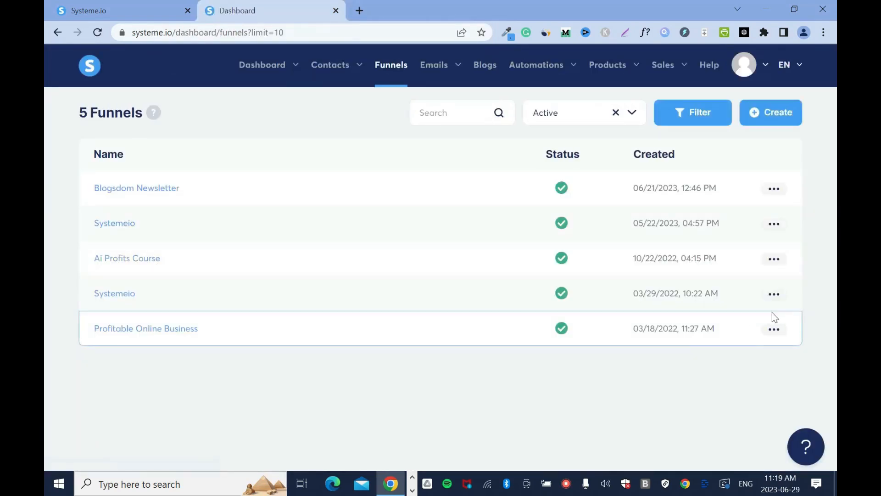
- Open the Ai Profits Course page in the editor and bring up its popup form
{"action": "left_click", "coordinate": [127, 258]}
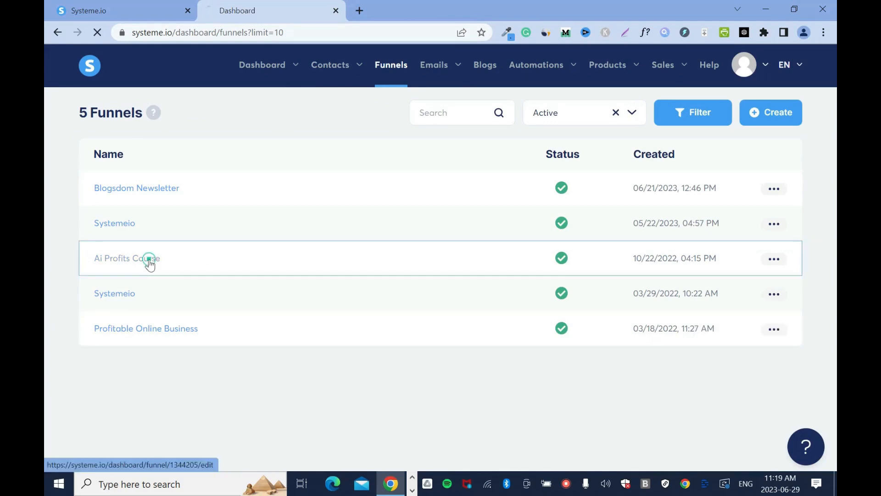
{"action": "left_click", "coordinate": [127, 258]}
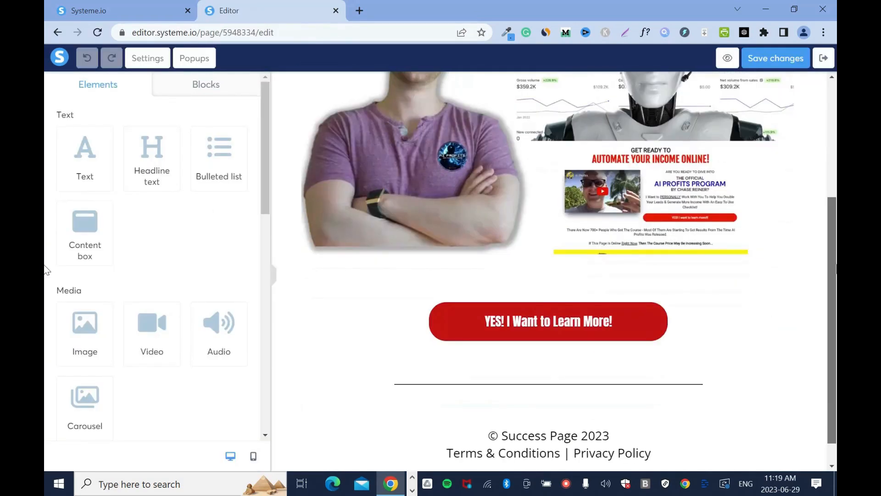
{"action": "left_click", "coordinate": [194, 57]}
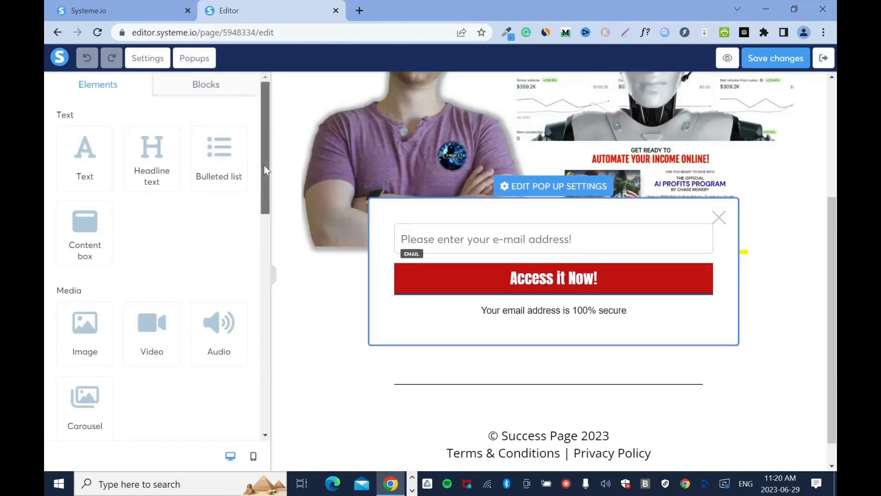
{"action": "scroll", "scroll_direction": "down", "scroll_amount": 3}
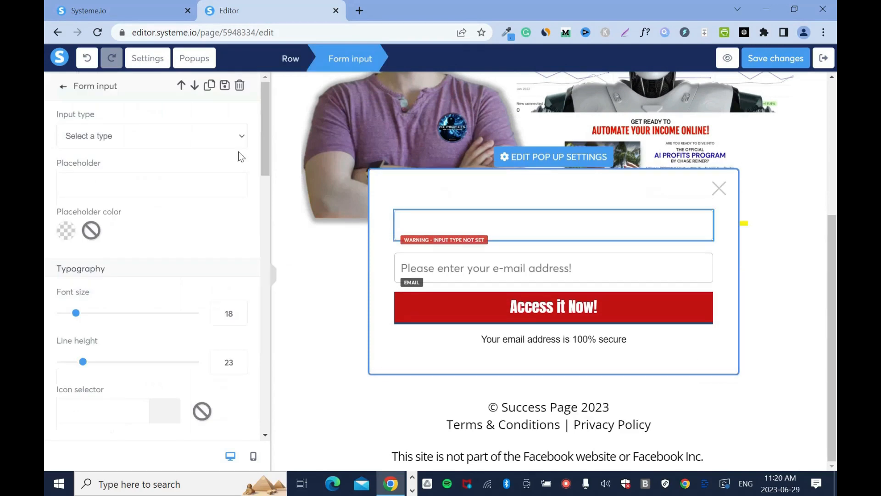
- Make the popup's new field First name and set the email placeholder to 'Email Address'
{"action": "left_click", "coordinate": [152, 136]}
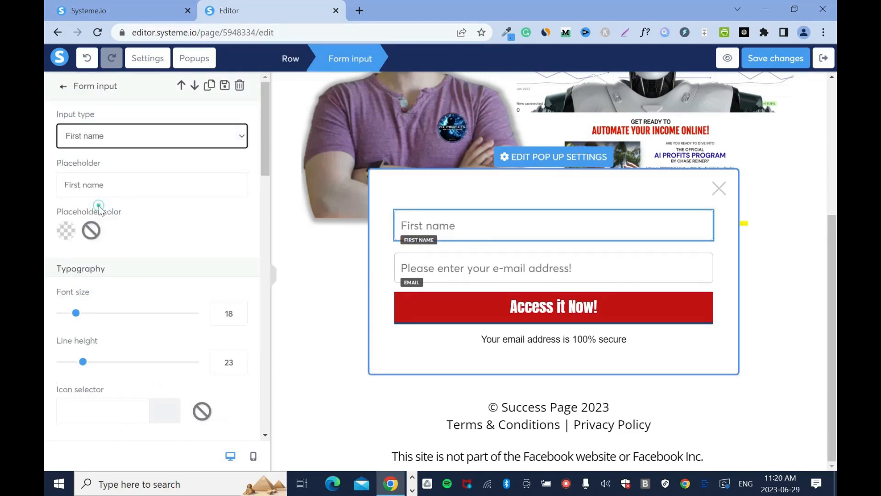
{"action": "left_click", "coordinate": [62, 86]}
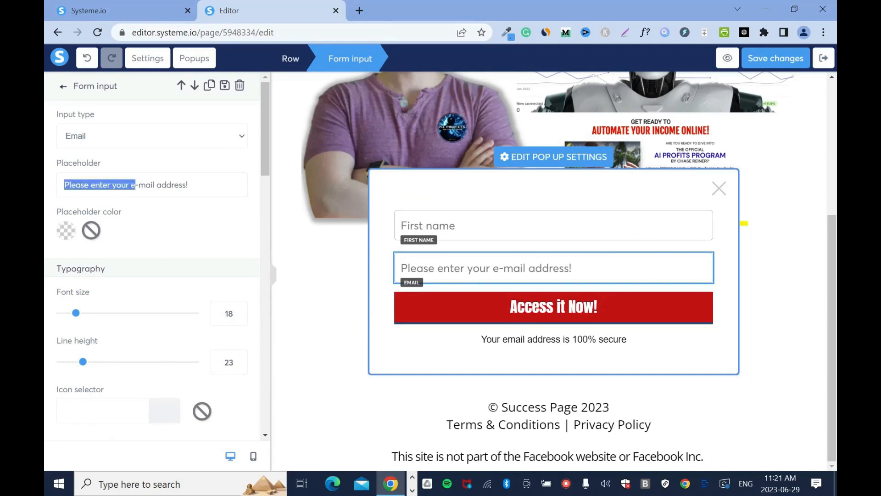
{"action": "type", "text": "Email Address"}
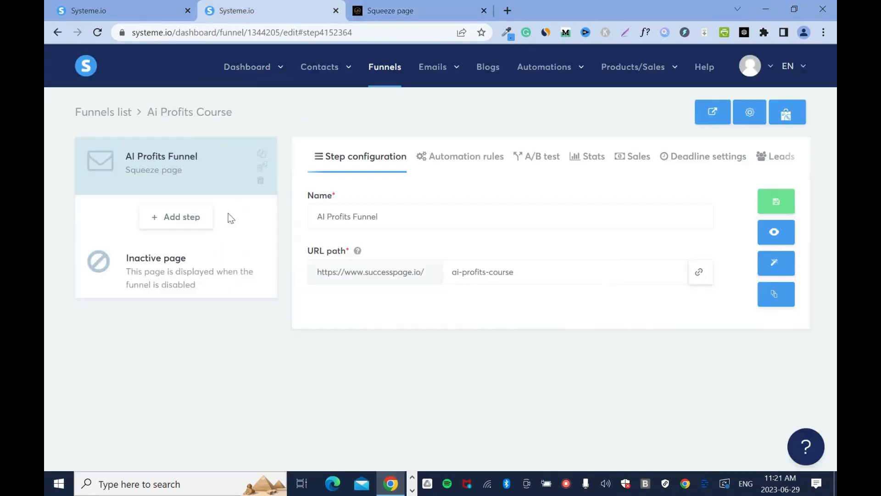
- Open and reload the live AI Profits page to see its updated popup
{"action": "left_click", "coordinate": [776, 263]}
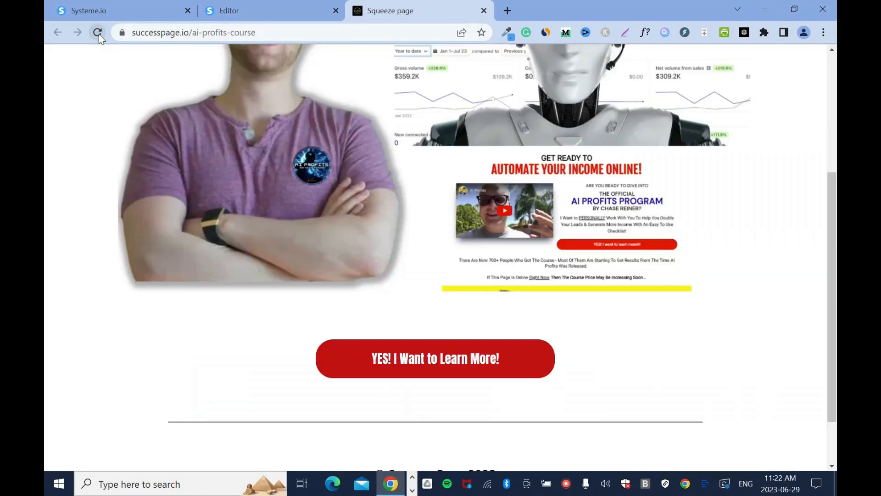
{"action": "left_click", "coordinate": [435, 358]}
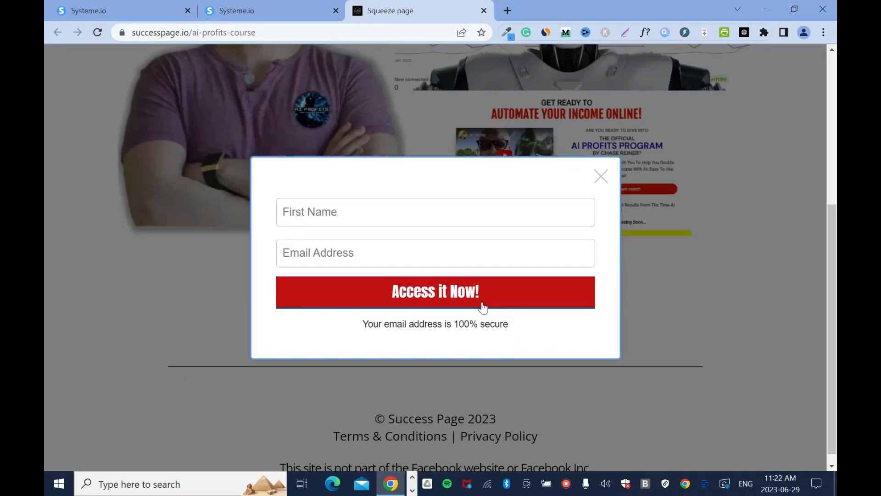